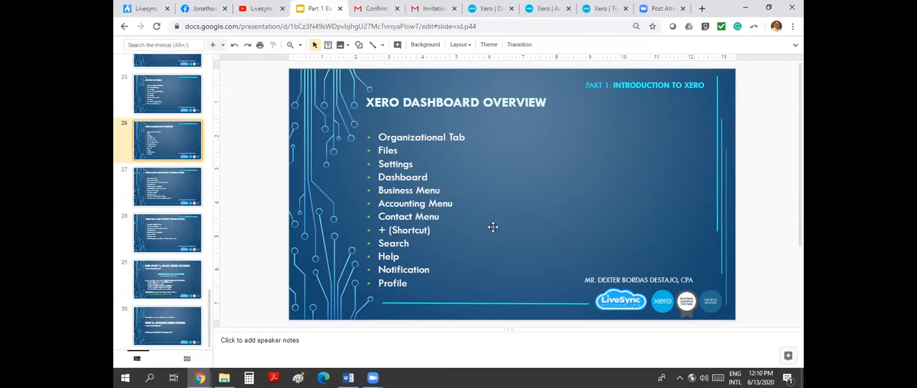
{"action": "mouse_move", "coordinate": [490, 9]}
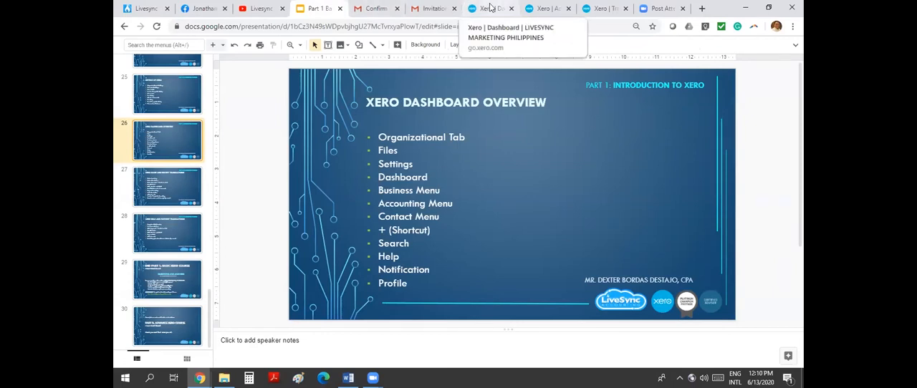
Switch the browser to the live Xero session showing the organisation dashboard.
{"action": "left_click", "coordinate": [490, 9]}
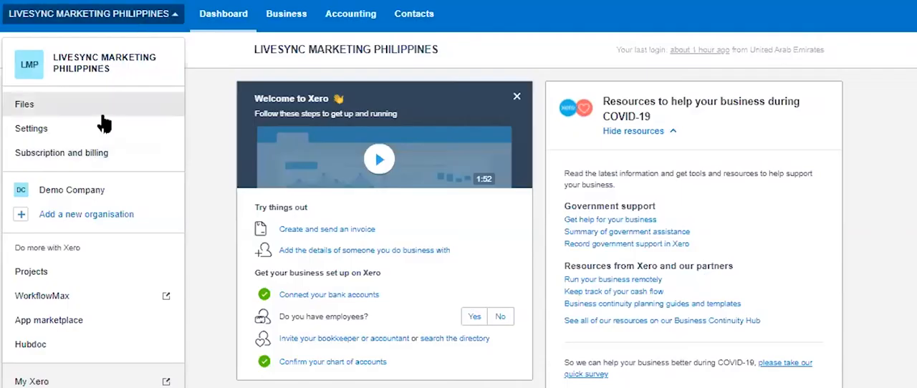
{"action": "mouse_move", "coordinate": [72, 107]}
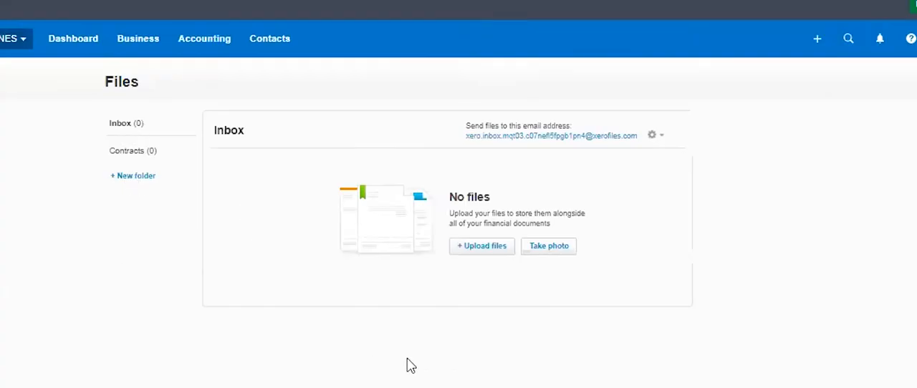
{"action": "mouse_move", "coordinate": [433, 150]}
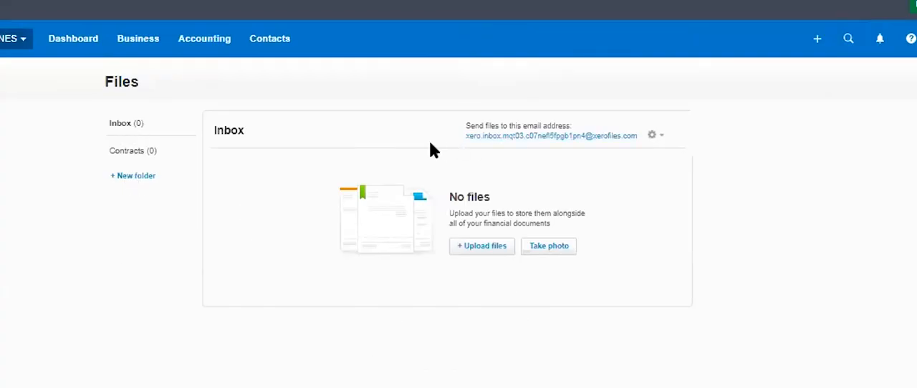
{"action": "mouse_move", "coordinate": [658, 271]}
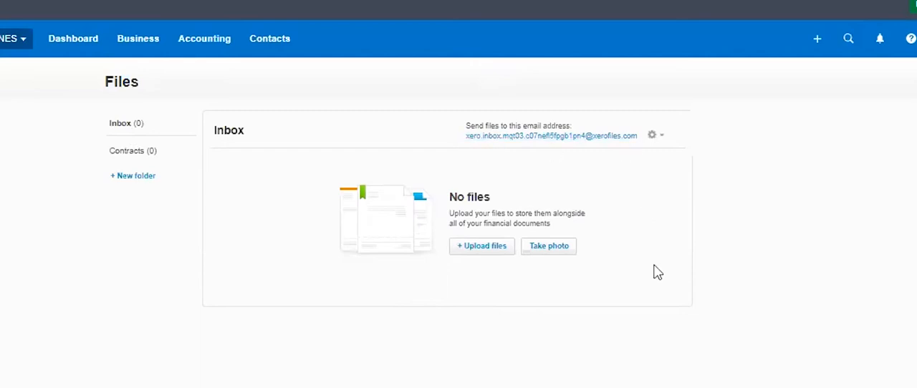
{"action": "mouse_move", "coordinate": [456, 146]}
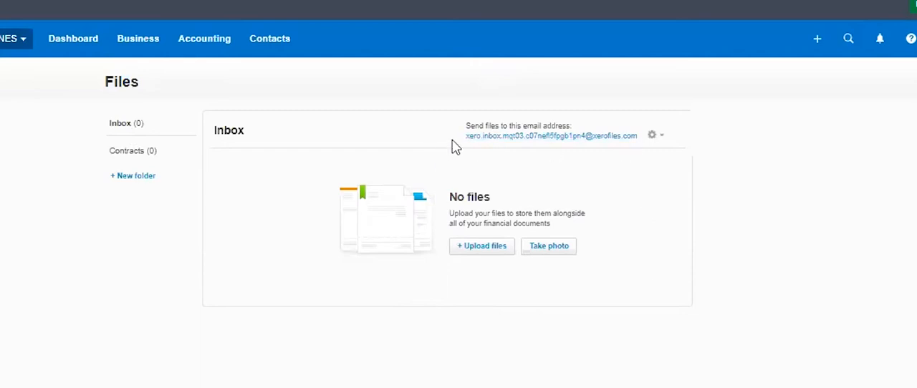
{"action": "mouse_move", "coordinate": [701, 243]}
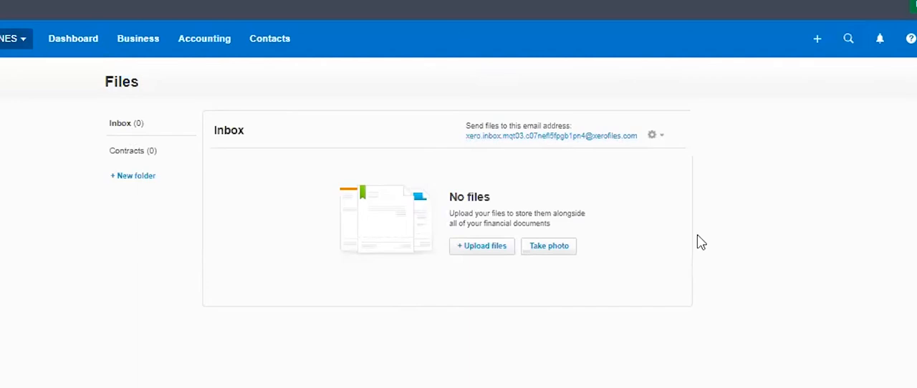
{"action": "mouse_move", "coordinate": [506, 350]}
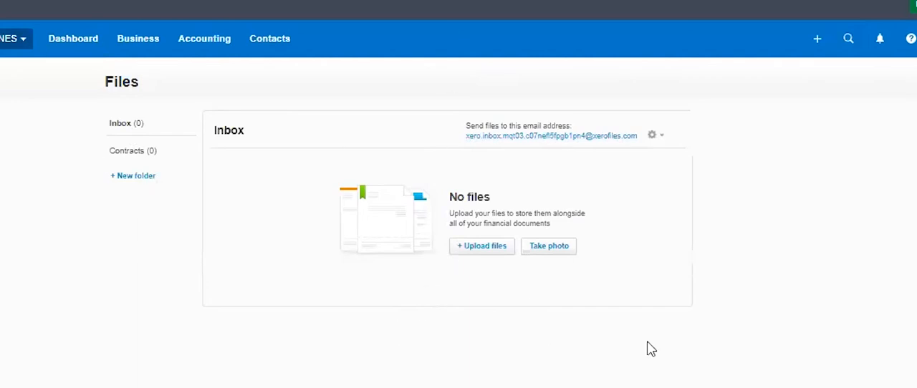
{"action": "mouse_move", "coordinate": [697, 265]}
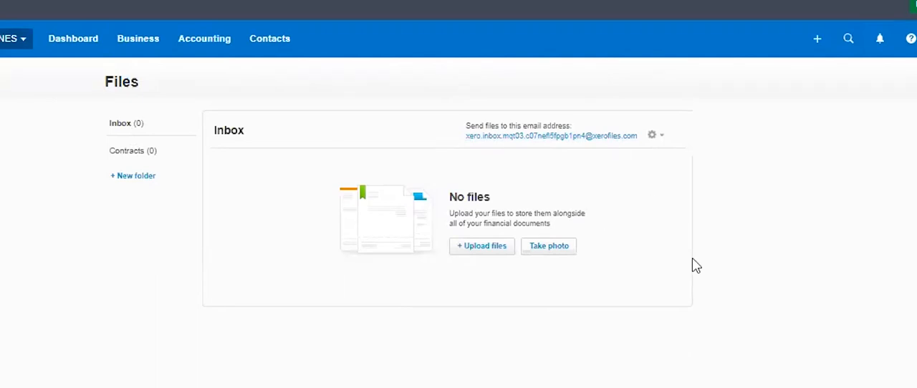
{"action": "mouse_move", "coordinate": [303, 299]}
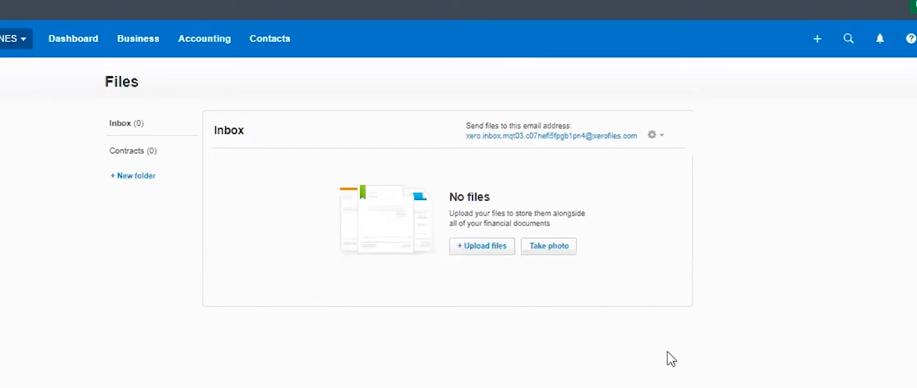
{"action": "mouse_move", "coordinate": [741, 353]}
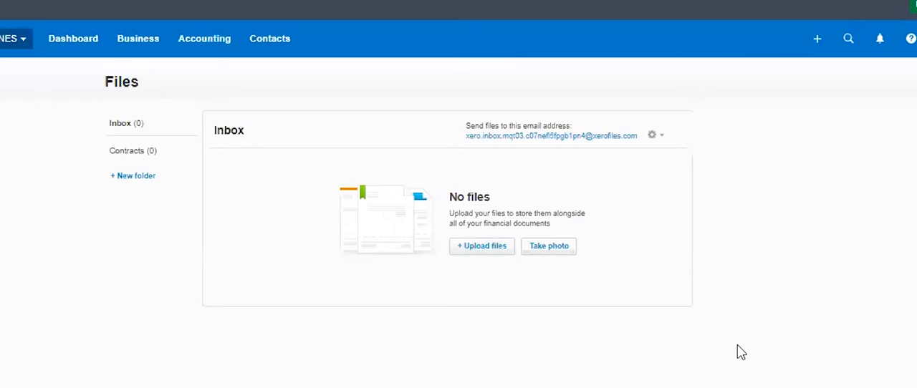
{"action": "mouse_move", "coordinate": [691, 324]}
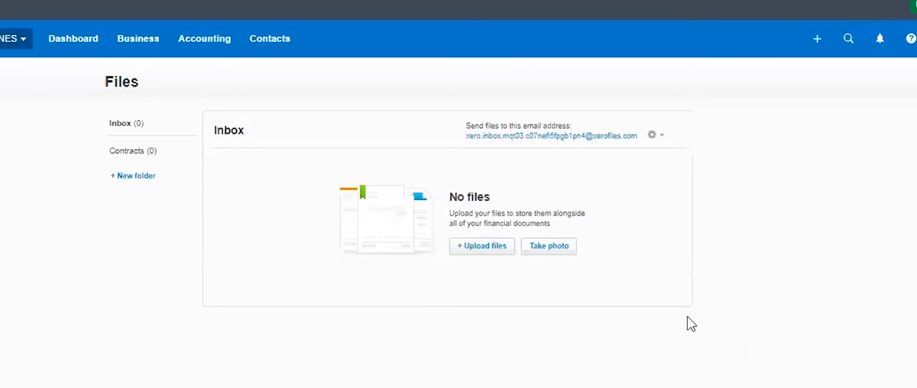
{"action": "mouse_move", "coordinate": [705, 124]}
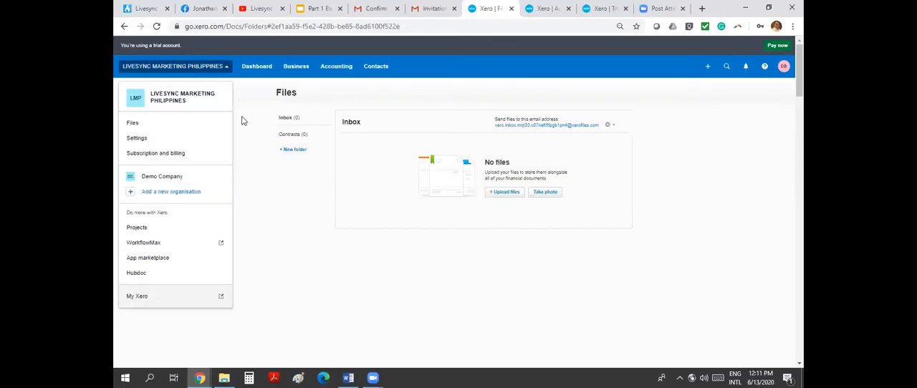
Return to the dashboard and review the bank account, cash flow and account watchlist panels.
{"action": "left_click", "coordinate": [256, 66]}
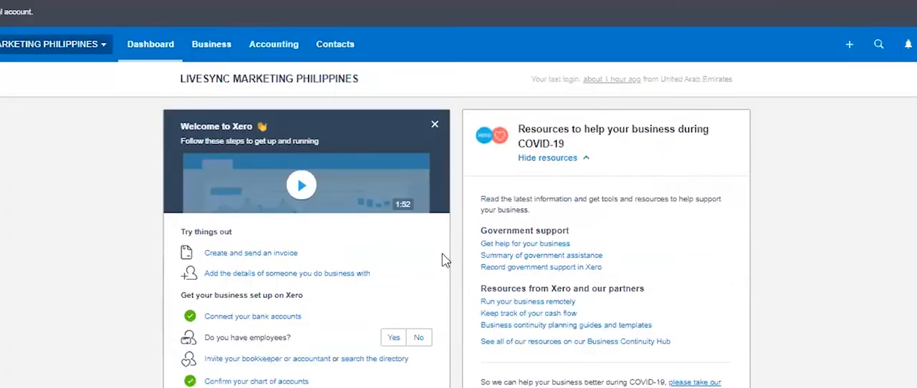
{"action": "scroll", "scroll_direction": "down", "scroll_amount": 3}
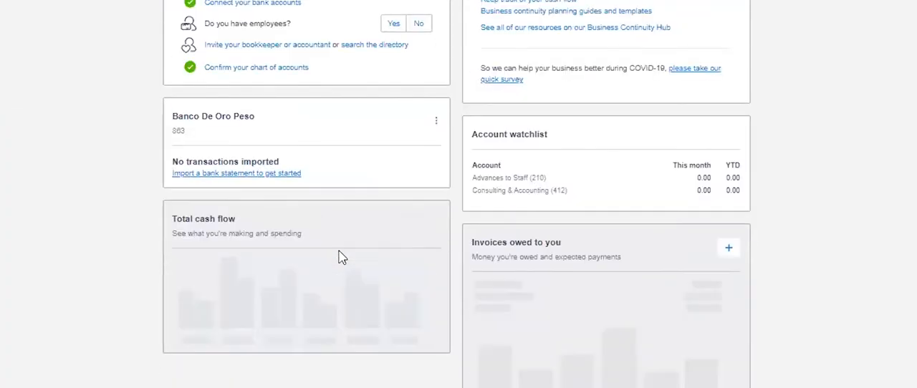
{"action": "scroll", "scroll_direction": "up", "scroll_amount": 3}
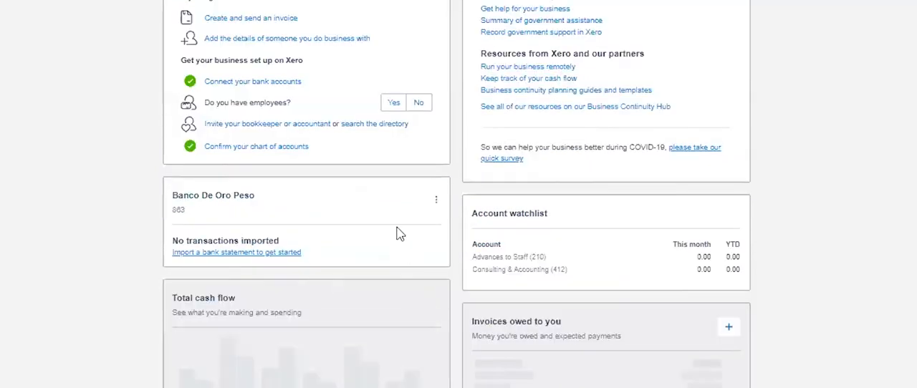
{"action": "mouse_move", "coordinate": [400, 227]}
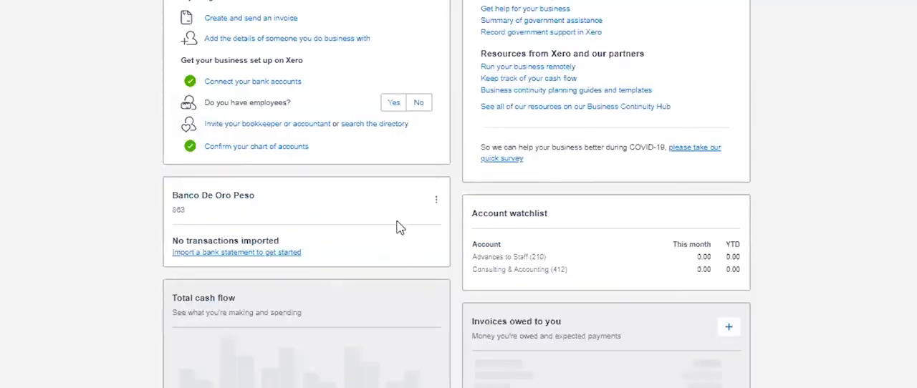
{"action": "scroll", "scroll_direction": "up", "scroll_amount": 3}
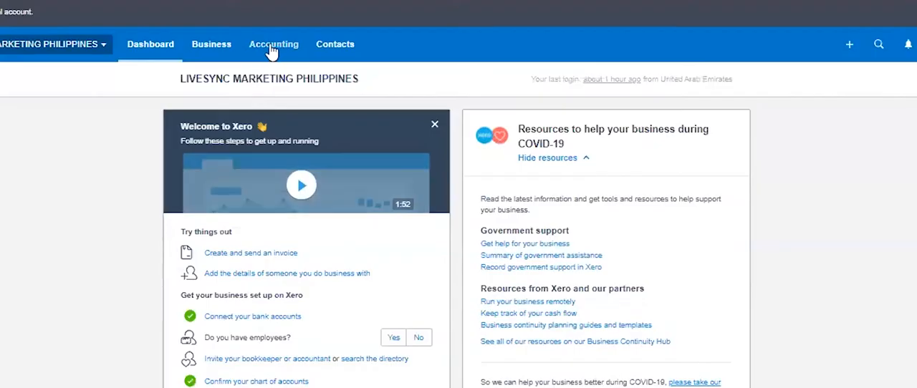
Open the Chart of accounts from the Accounting menu and browse the accounts list.
{"action": "left_click", "coordinate": [272, 43]}
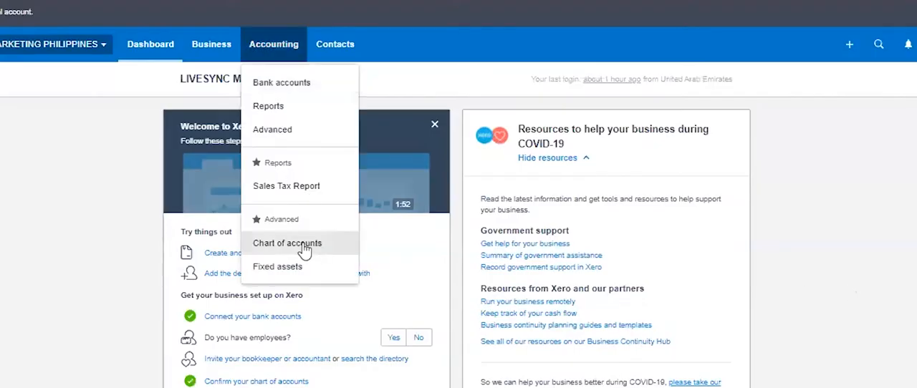
{"action": "left_click", "coordinate": [287, 244]}
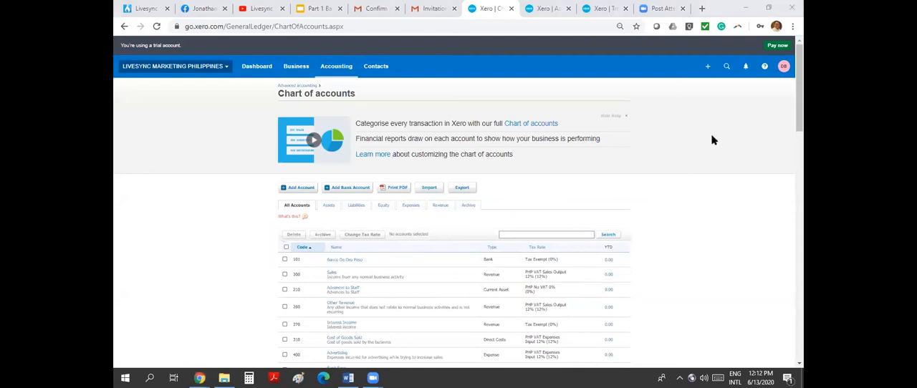
{"action": "scroll", "scroll_direction": "down", "scroll_amount": 3}
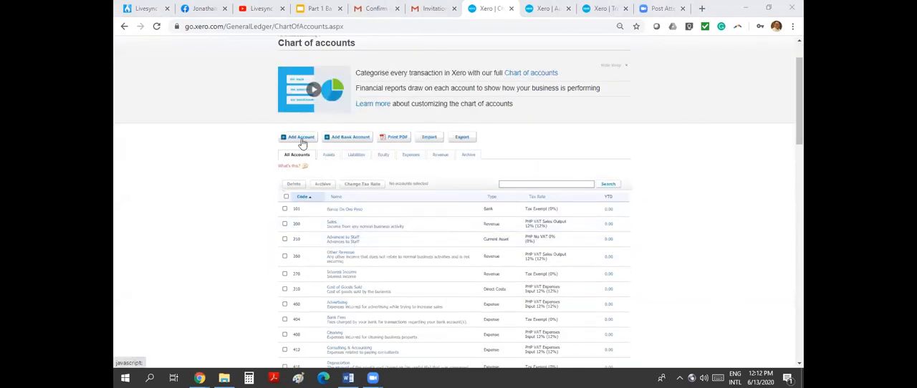
{"action": "mouse_move", "coordinate": [672, 293]}
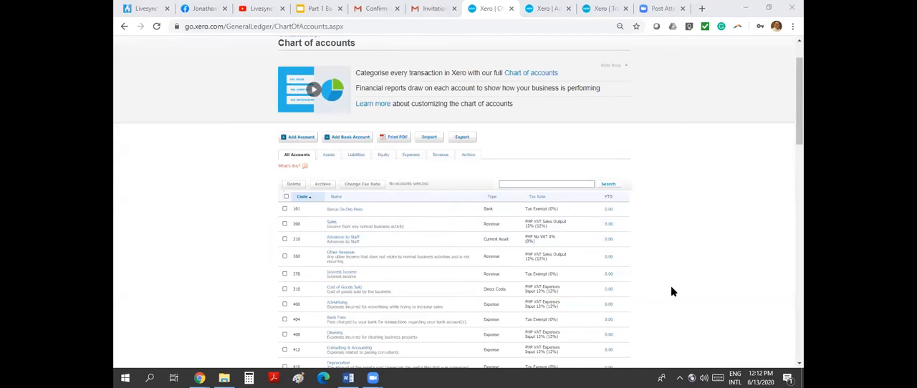
{"action": "scroll", "scroll_direction": "up", "scroll_amount": 3}
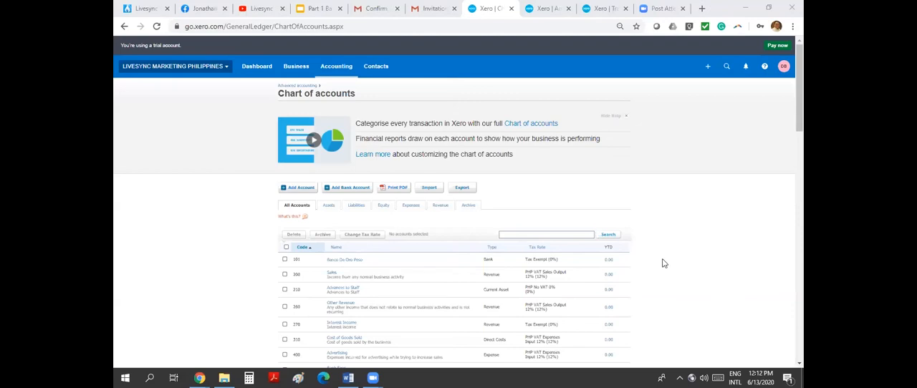
{"action": "mouse_move", "coordinate": [295, 66]}
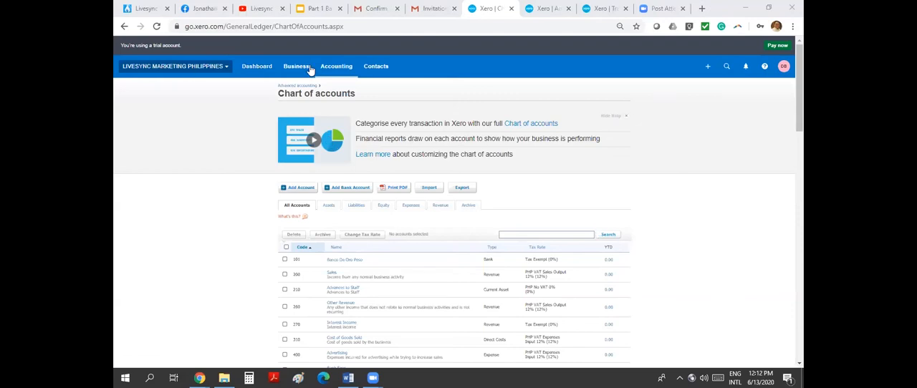
Show the Business menu with invoices, quotes, bills and purchase orders over the chart of accounts.
{"action": "left_click", "coordinate": [296, 66]}
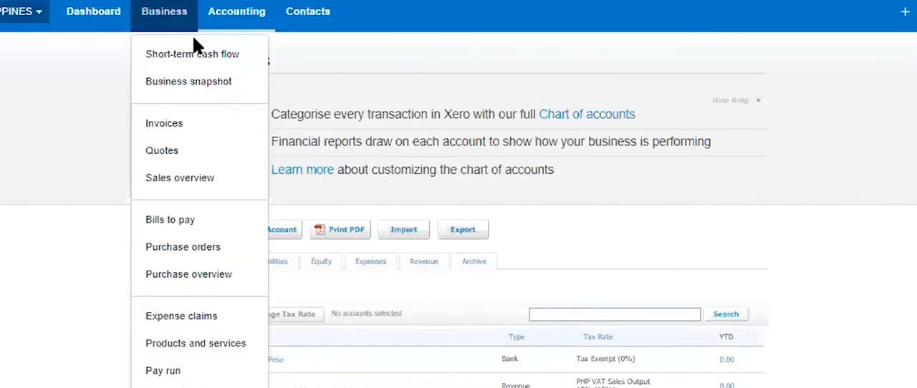
{"action": "mouse_move", "coordinate": [216, 298]}
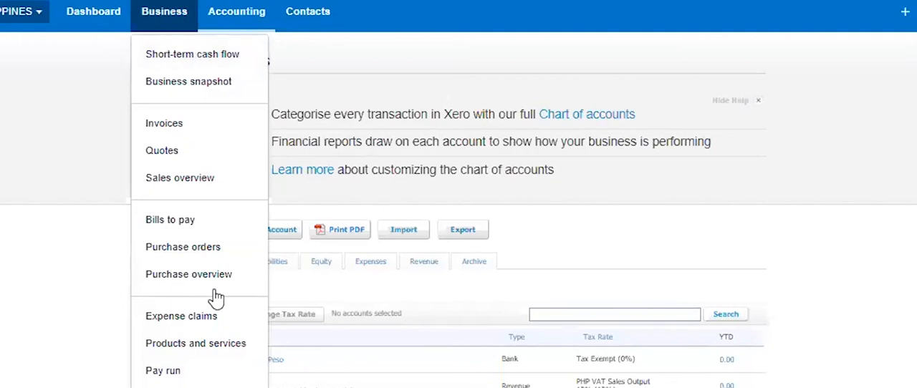
{"action": "mouse_move", "coordinate": [227, 74]}
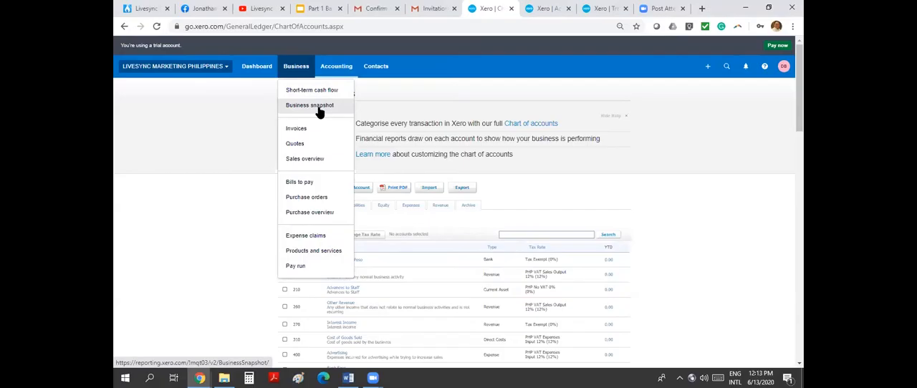
{"action": "mouse_move", "coordinate": [335, 109]}
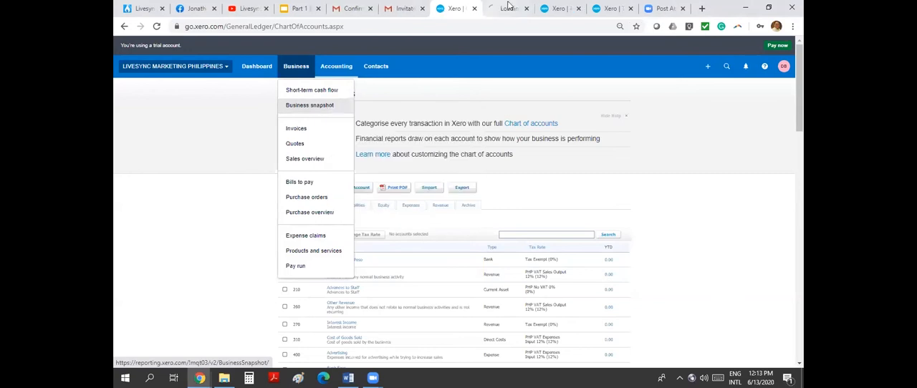
Open the Business snapshot and review its profitability, efficiency and financial position panels.
{"action": "left_click", "coordinate": [309, 106]}
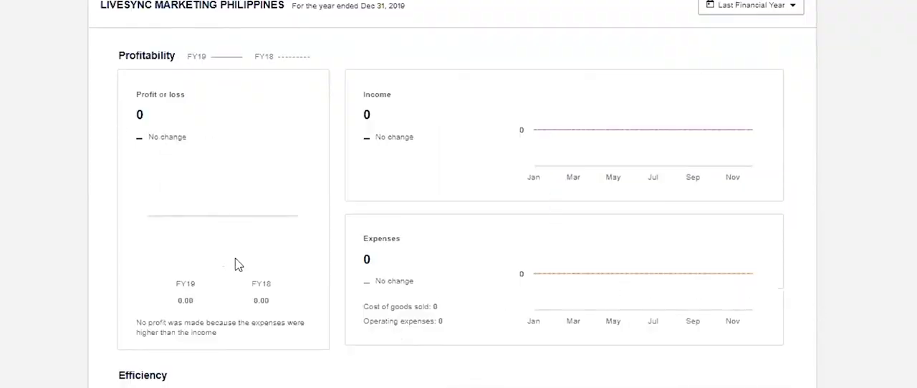
{"action": "scroll", "scroll_direction": "down", "scroll_amount": 3}
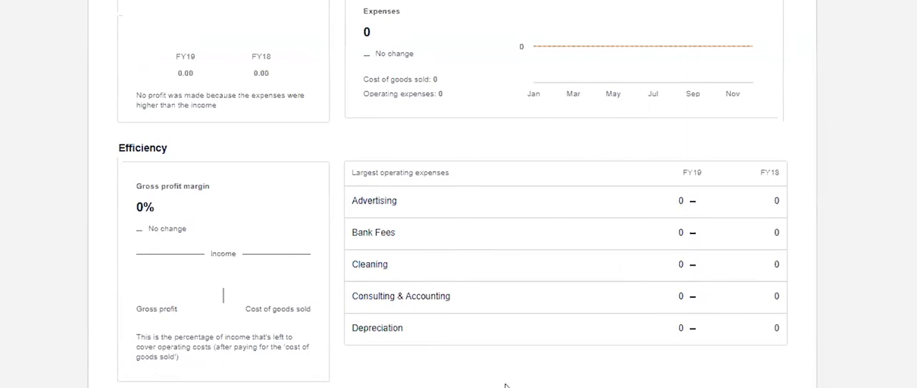
{"action": "mouse_move", "coordinate": [281, 230]}
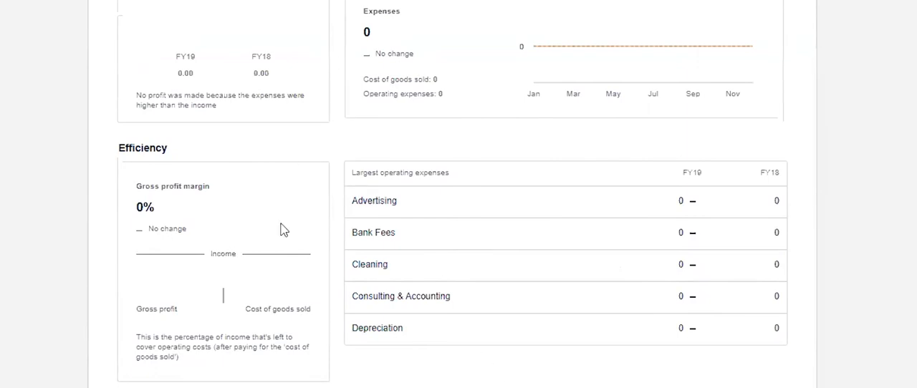
{"action": "scroll", "scroll_direction": "down", "scroll_amount": 3}
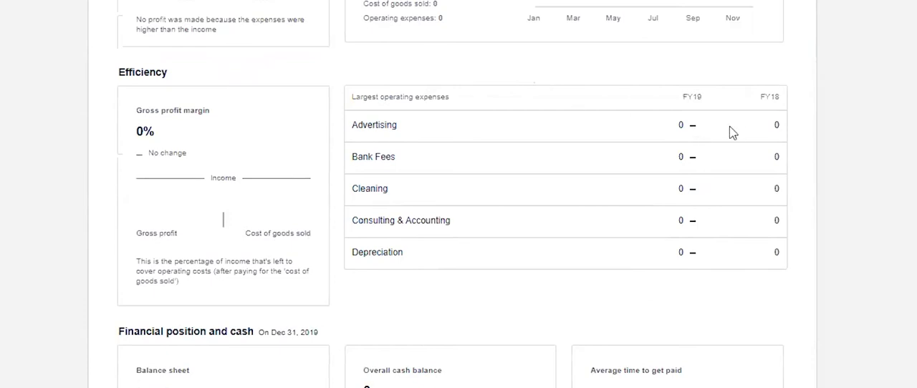
{"action": "scroll", "scroll_direction": "up", "scroll_amount": 3}
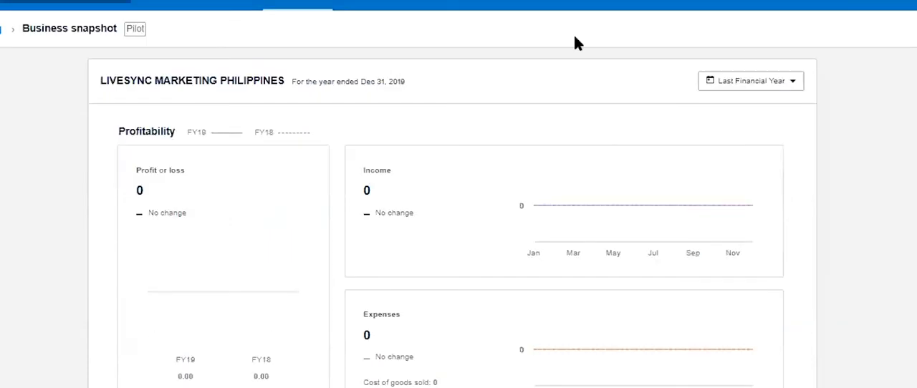
{"action": "mouse_move", "coordinate": [433, 195]}
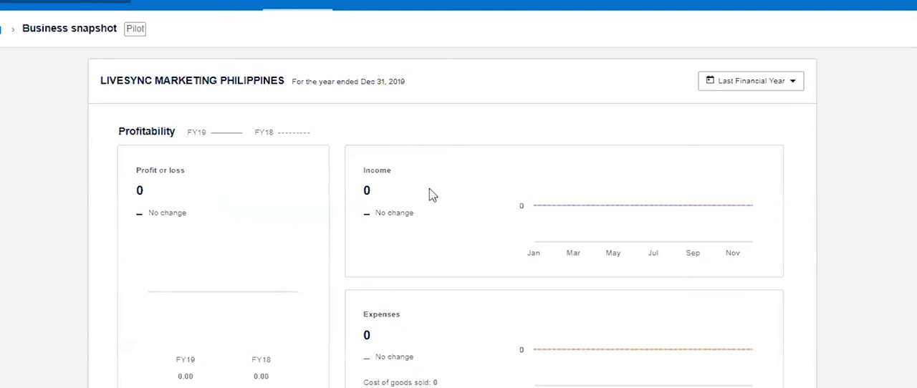
{"action": "mouse_move", "coordinate": [229, 6]}
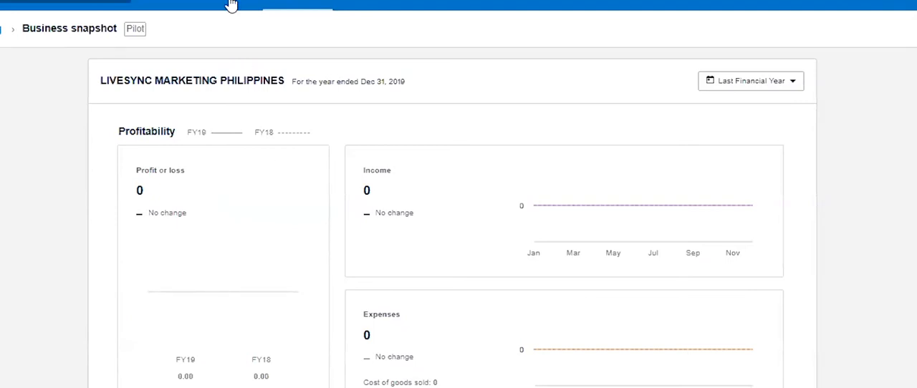
{"action": "mouse_move", "coordinate": [230, 7]}
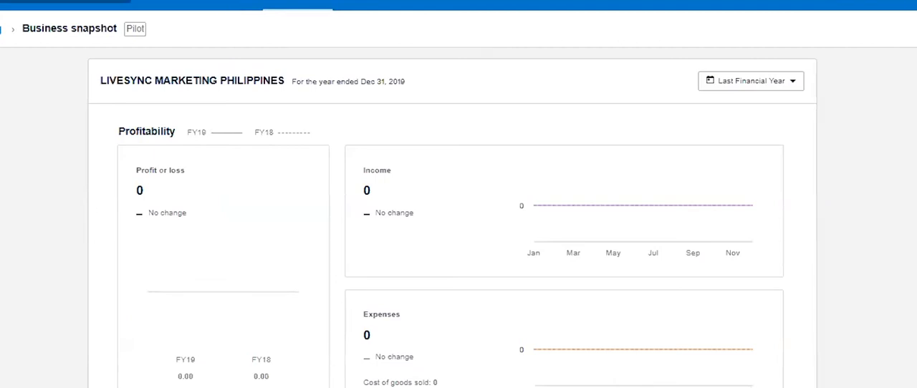
Reopen the Business menu over the snapshot, then show the Accounting menu's options.
{"action": "left_click", "coordinate": [219, 17]}
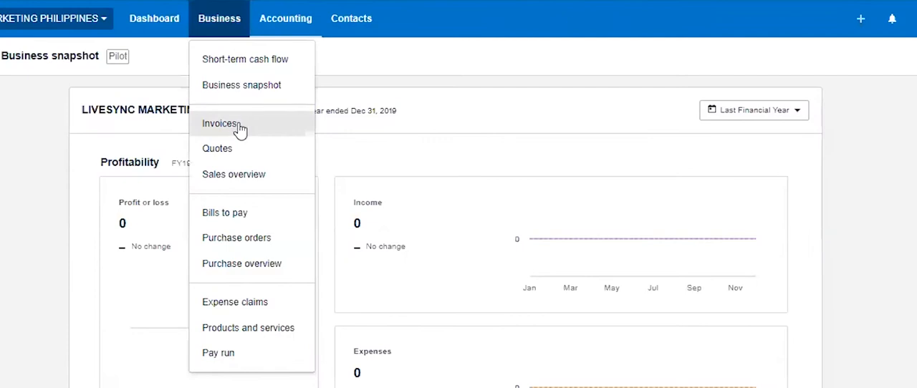
{"action": "mouse_move", "coordinate": [232, 206]}
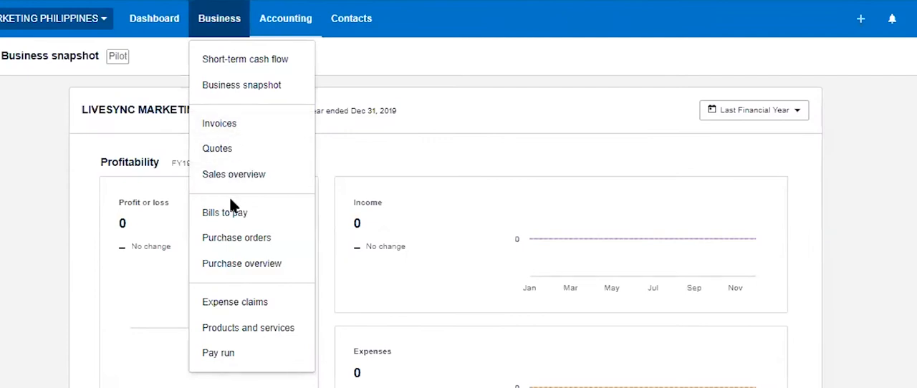
{"action": "mouse_move", "coordinate": [224, 212]}
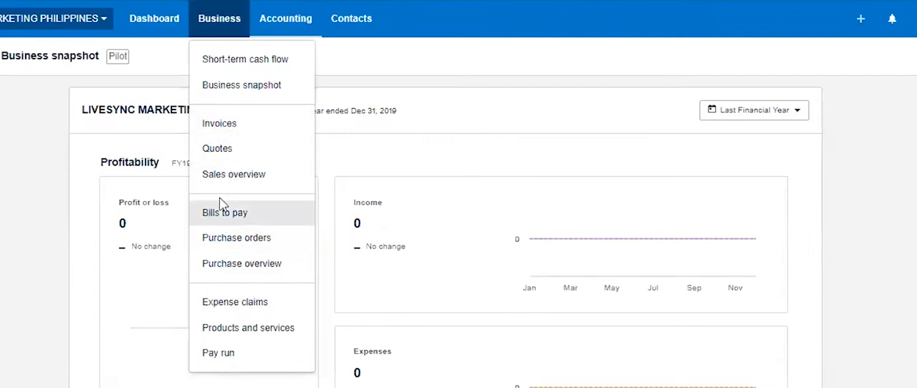
{"action": "mouse_move", "coordinate": [238, 307]}
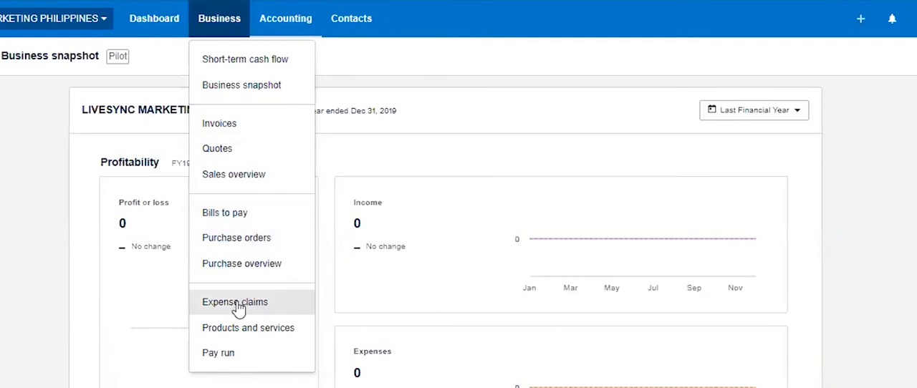
{"action": "mouse_move", "coordinate": [255, 308]}
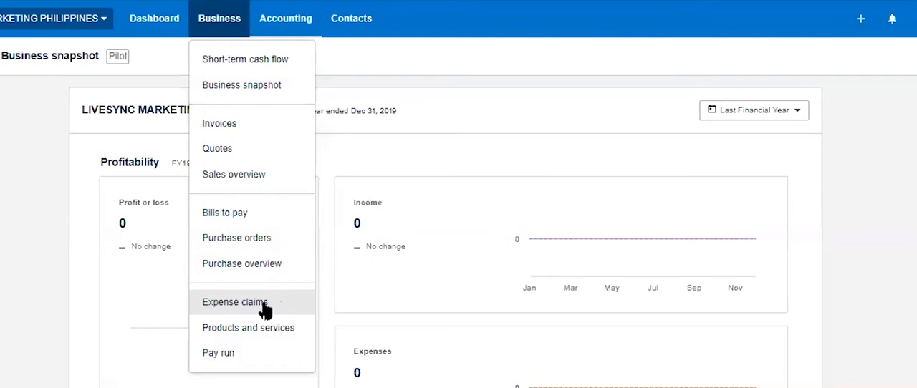
{"action": "mouse_move", "coordinate": [258, 126]}
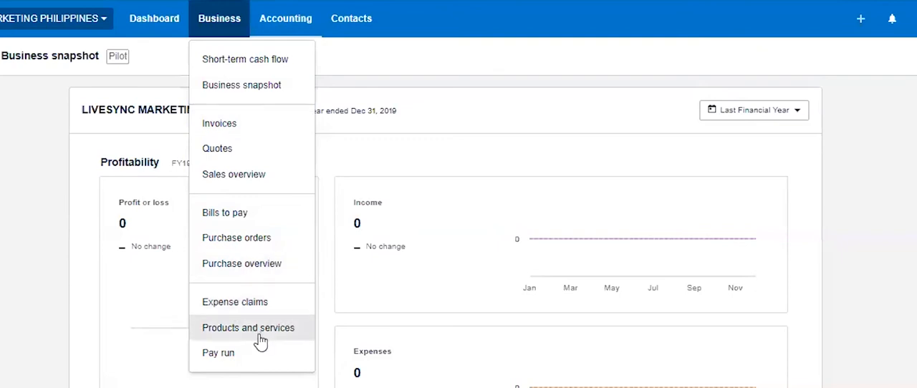
{"action": "mouse_move", "coordinate": [280, 344]}
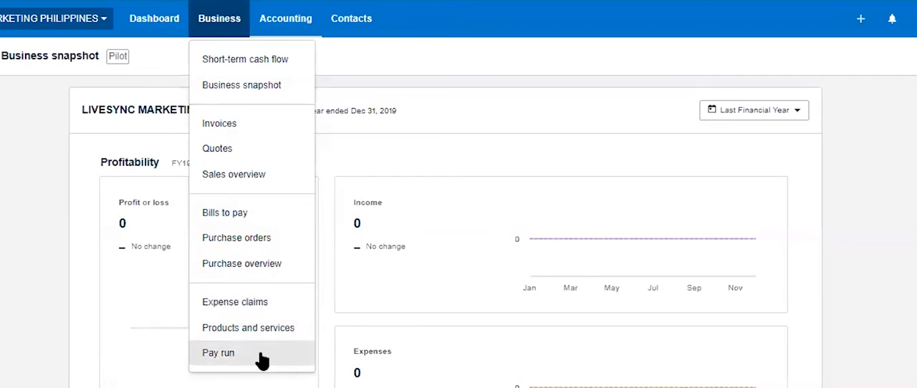
{"action": "left_click", "coordinate": [285, 17]}
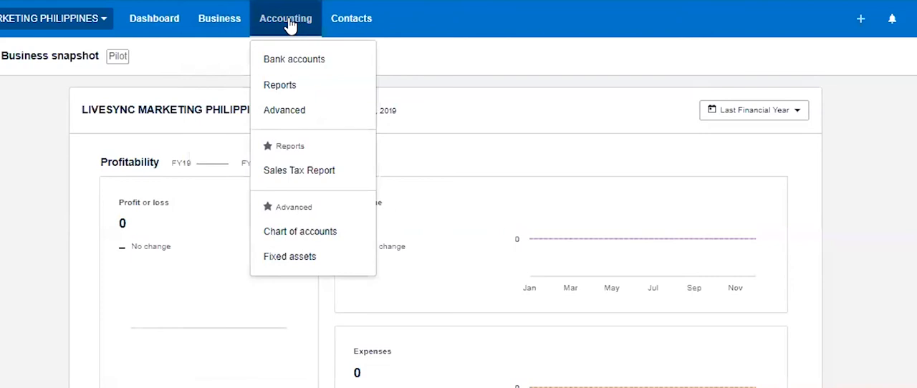
{"action": "mouse_move", "coordinate": [330, 63]}
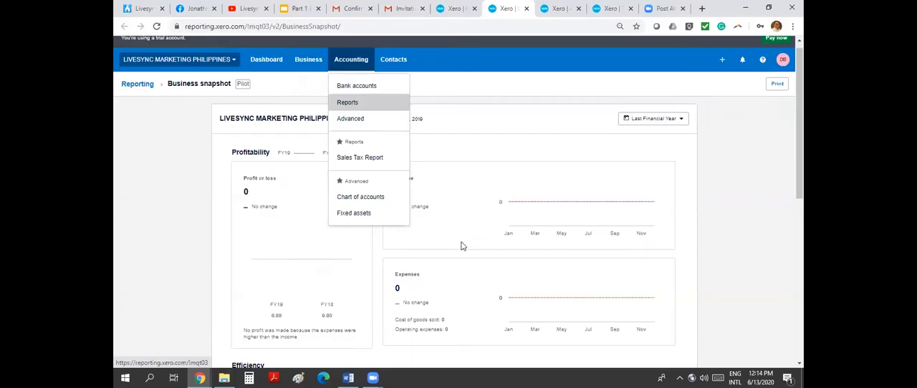
Open Reports, star Aged Receivables and Aged Payables, and confirm them in the Accounting menu.
{"action": "left_click", "coordinate": [347, 102]}
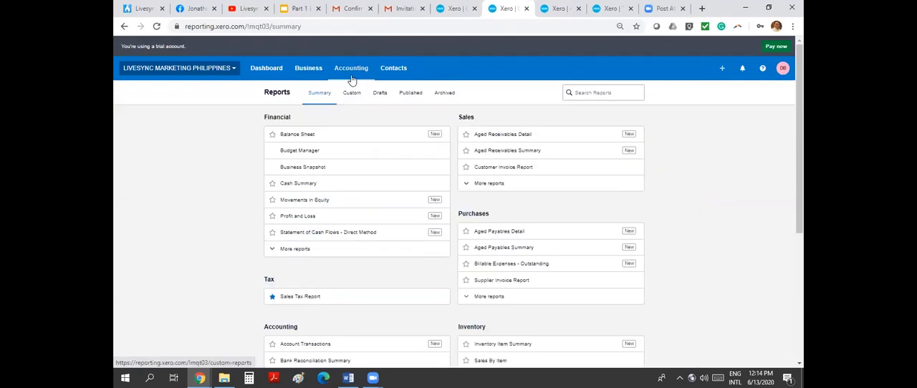
{"action": "left_click", "coordinate": [489, 297]}
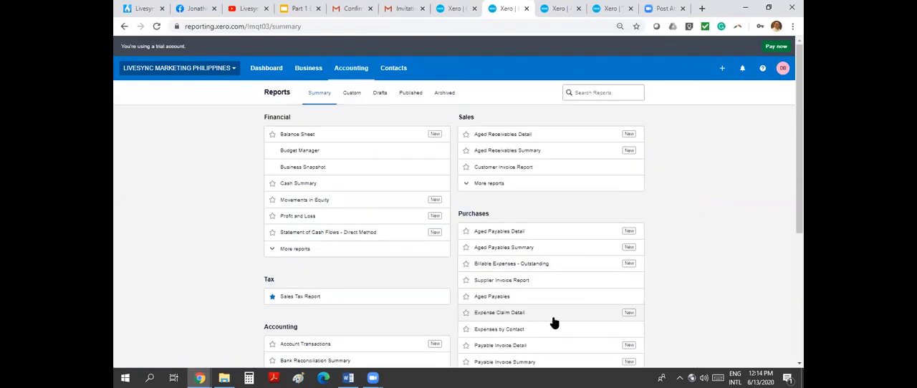
{"action": "scroll", "scroll_direction": "down", "scroll_amount": 3}
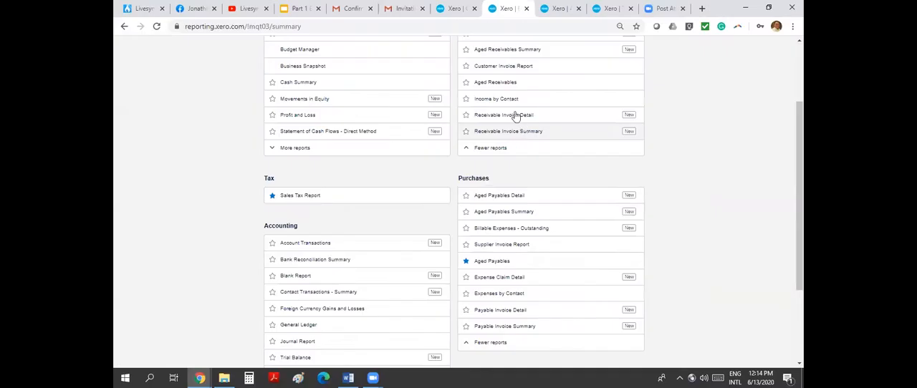
{"action": "left_click", "coordinate": [466, 82]}
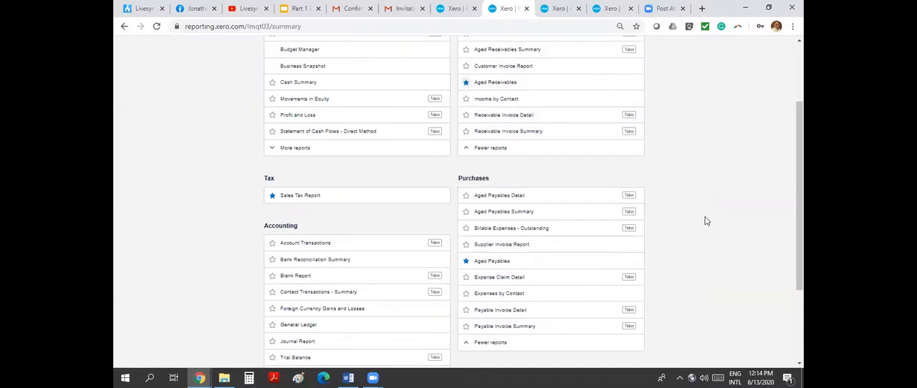
{"action": "left_click", "coordinate": [292, 22]}
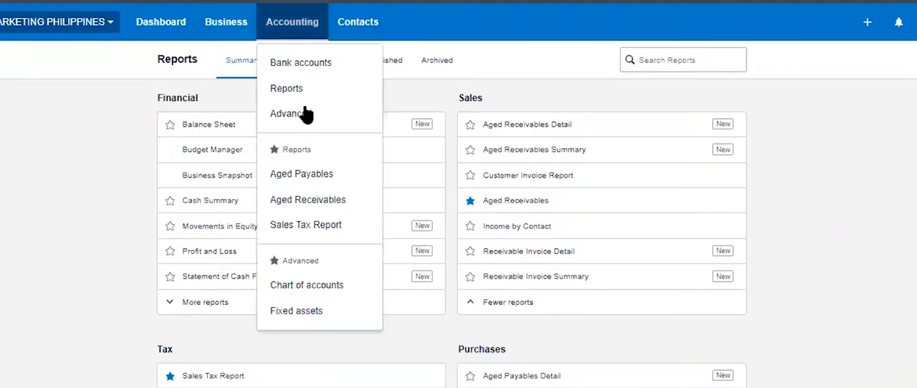
{"action": "mouse_move", "coordinate": [338, 253]}
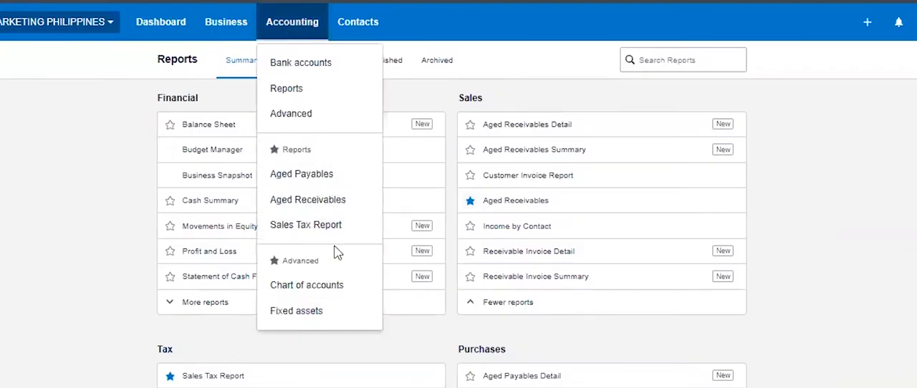
{"action": "mouse_move", "coordinate": [295, 309]}
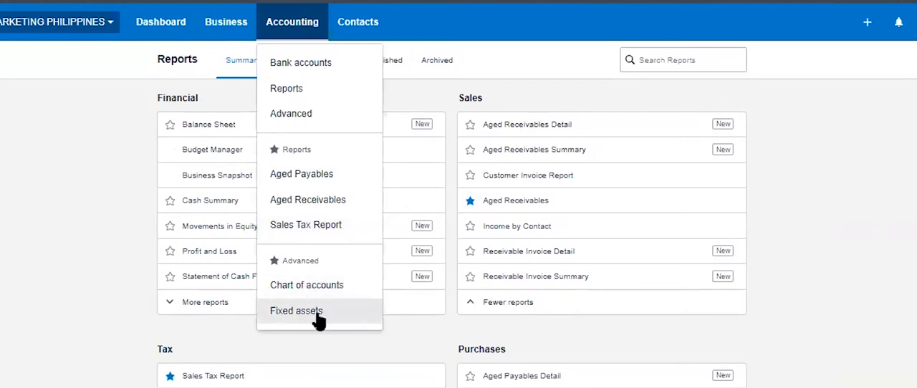
{"action": "mouse_move", "coordinate": [318, 300]}
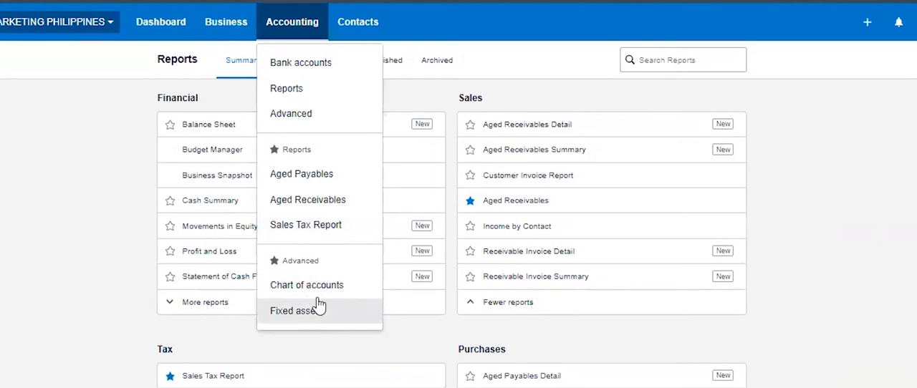
{"action": "mouse_move", "coordinate": [290, 114]}
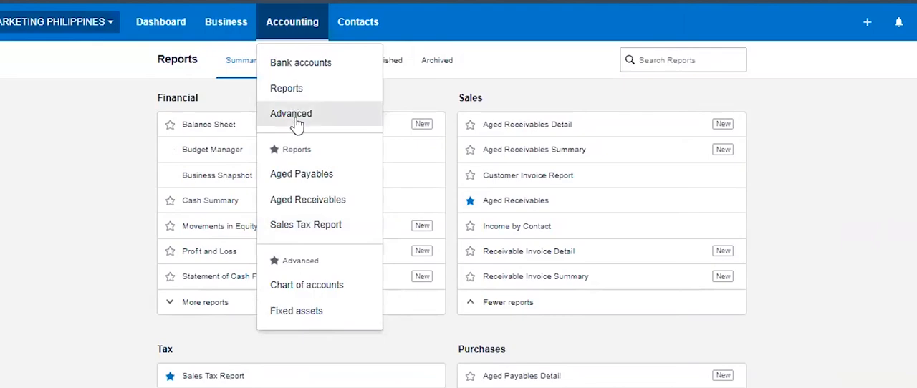
Open Advanced accounting settings with Tax rates starred and confirm it in the Accounting menu.
{"action": "left_click", "coordinate": [289, 113]}
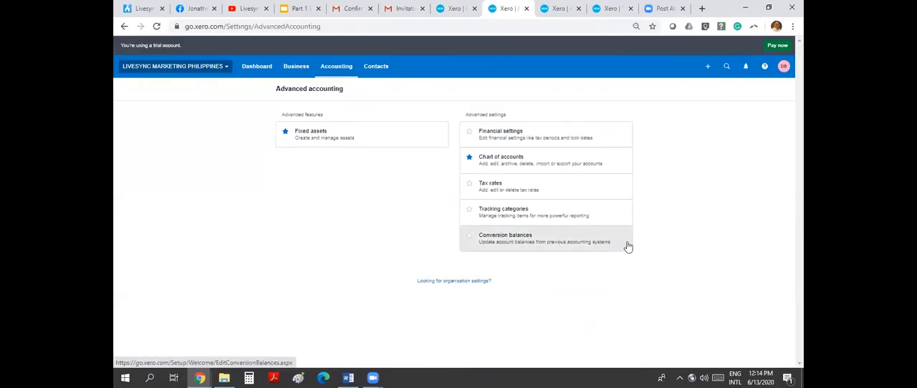
{"action": "mouse_move", "coordinate": [519, 241]}
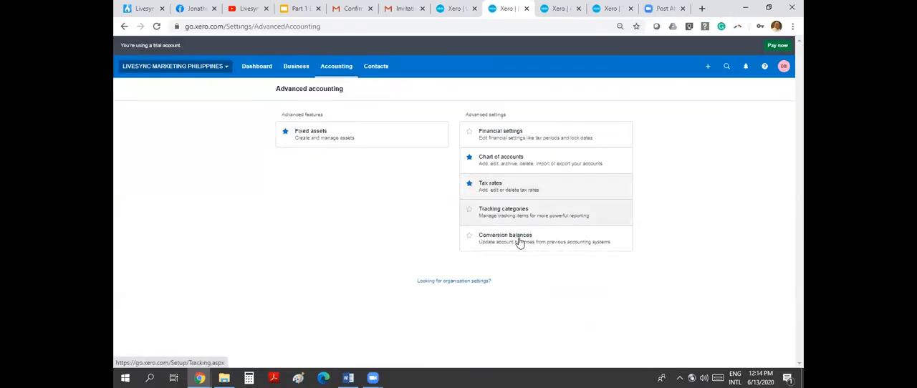
{"action": "left_click", "coordinate": [335, 65]}
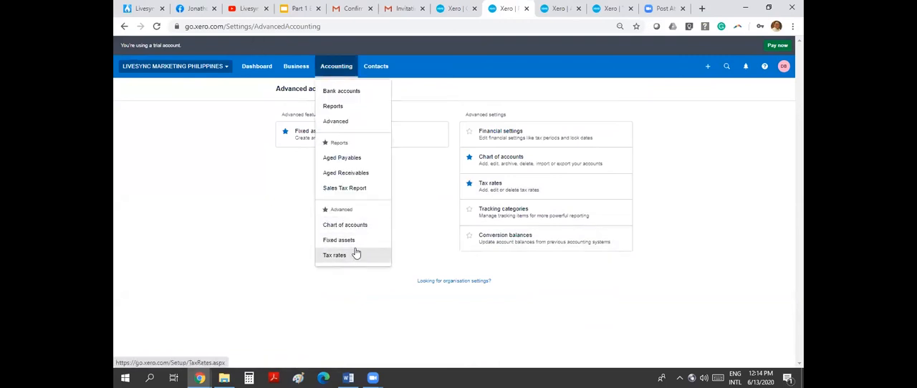
{"action": "left_click", "coordinate": [375, 66]}
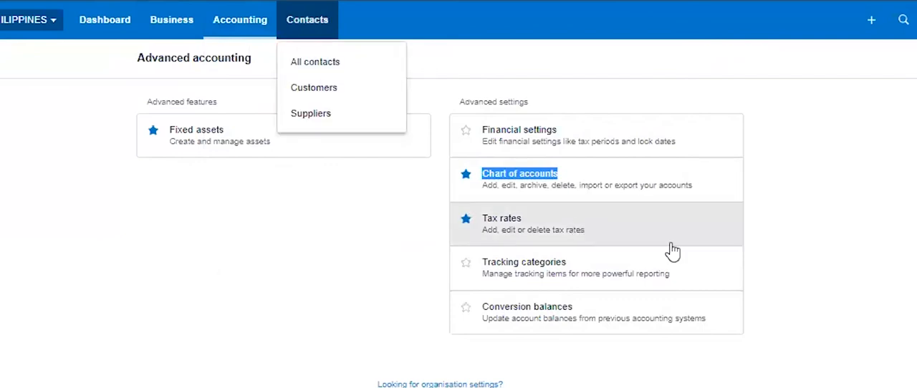
{"action": "mouse_move", "coordinate": [321, 230]}
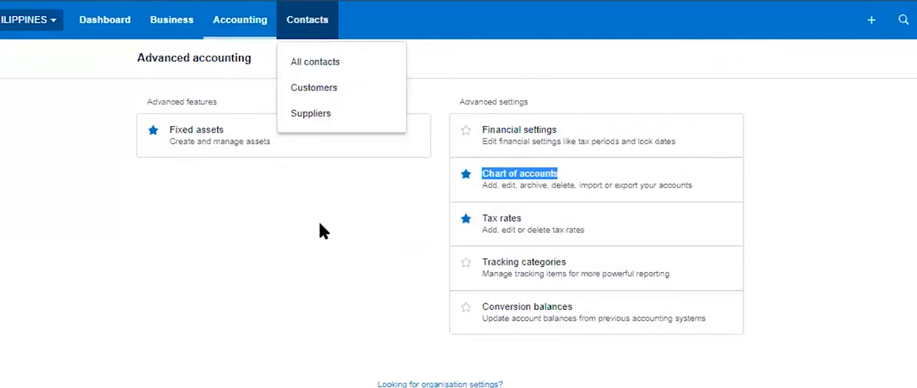
{"action": "mouse_move", "coordinate": [314, 87]}
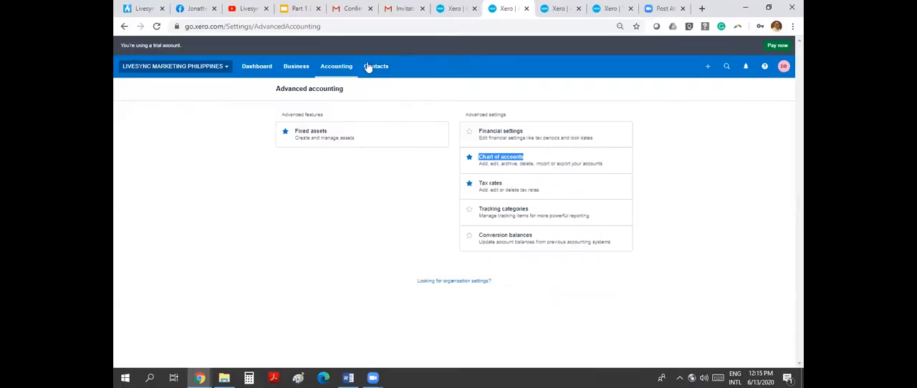
{"action": "left_click", "coordinate": [376, 66]}
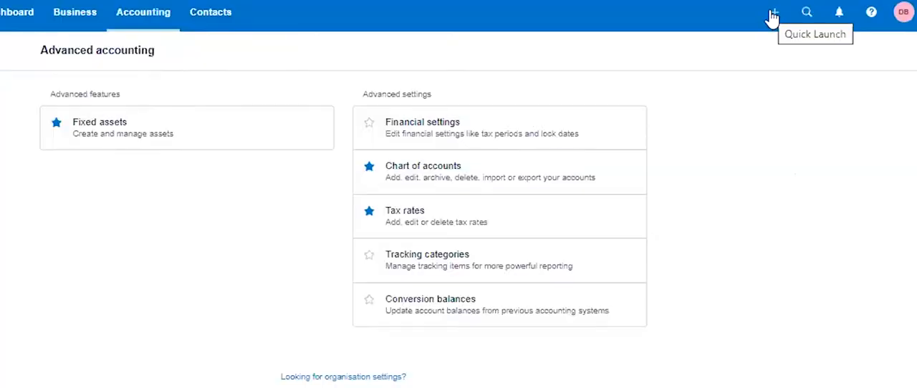
Create a blank new invoice from the Quick Launch options and switch to its tab.
{"action": "left_click", "coordinate": [774, 11]}
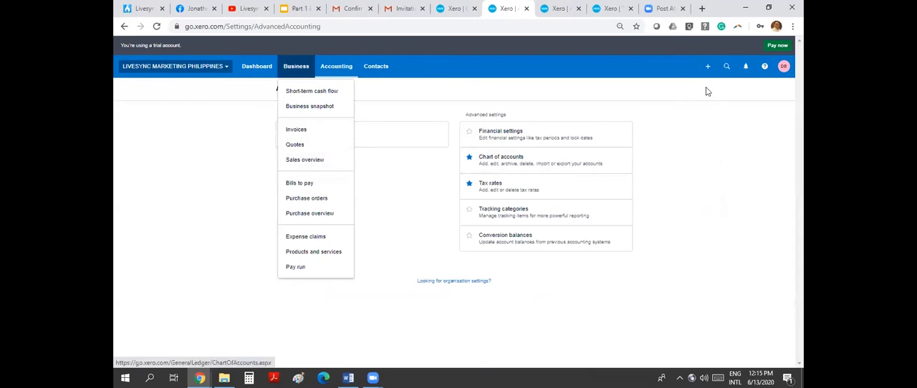
{"action": "left_click", "coordinate": [708, 66]}
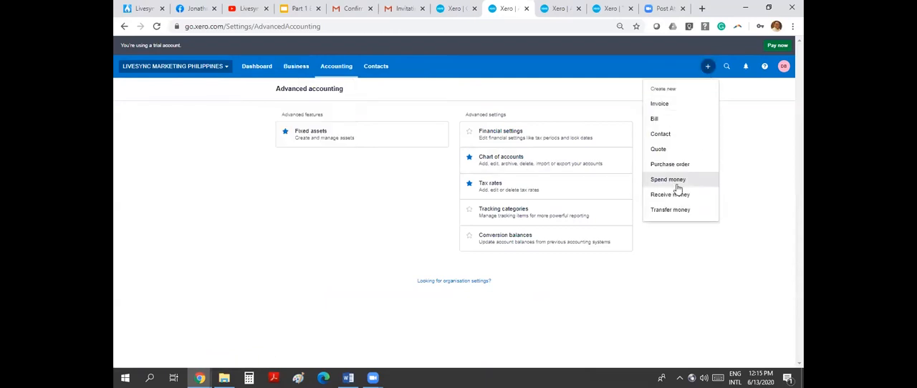
{"action": "mouse_move", "coordinate": [679, 104]}
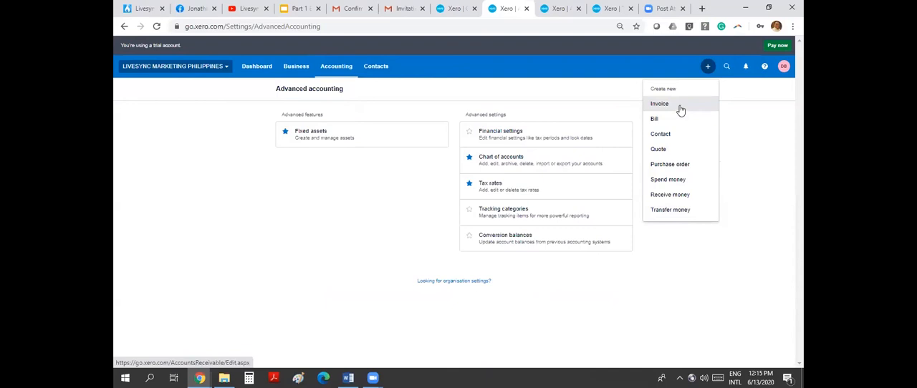
{"action": "left_click", "coordinate": [659, 103]}
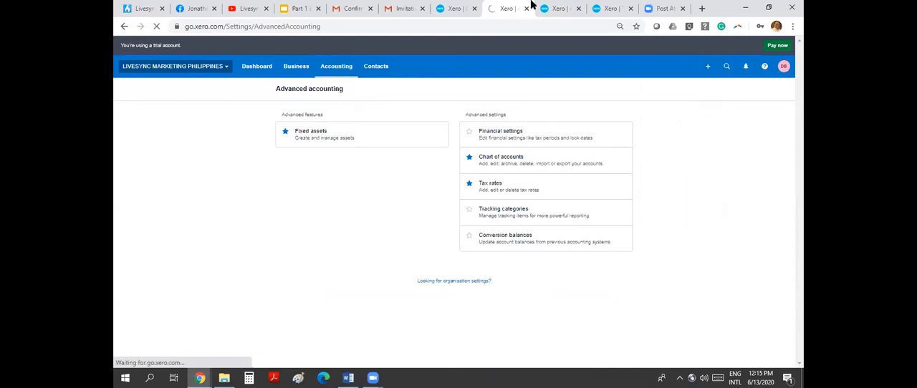
{"action": "left_click", "coordinate": [553, 8]}
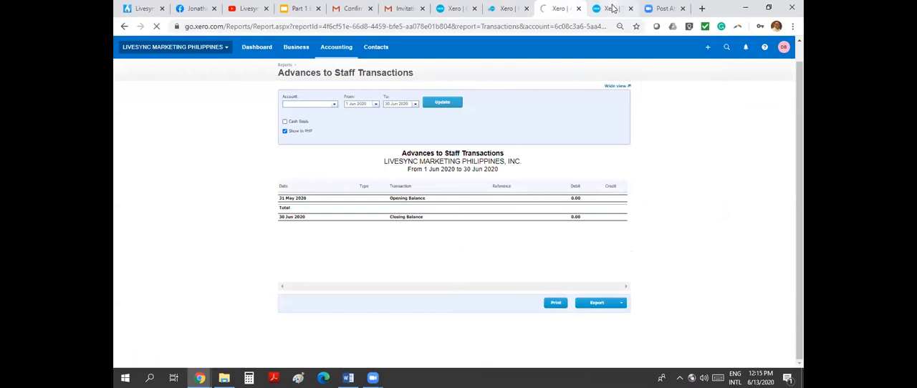
{"action": "left_click", "coordinate": [717, 66]}
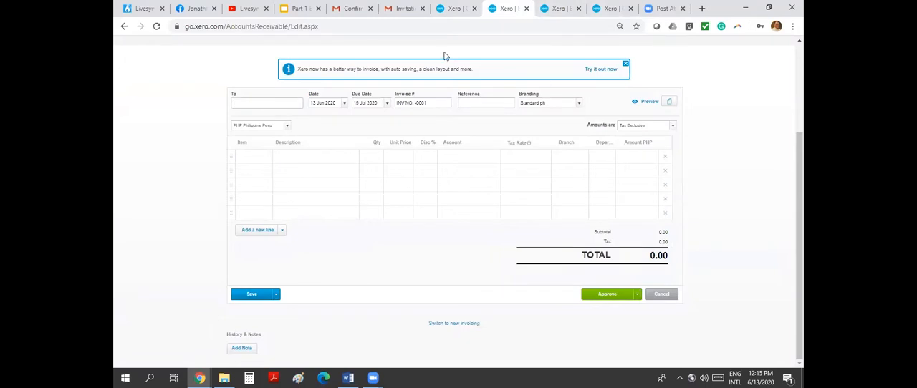
{"action": "left_click", "coordinate": [296, 66]}
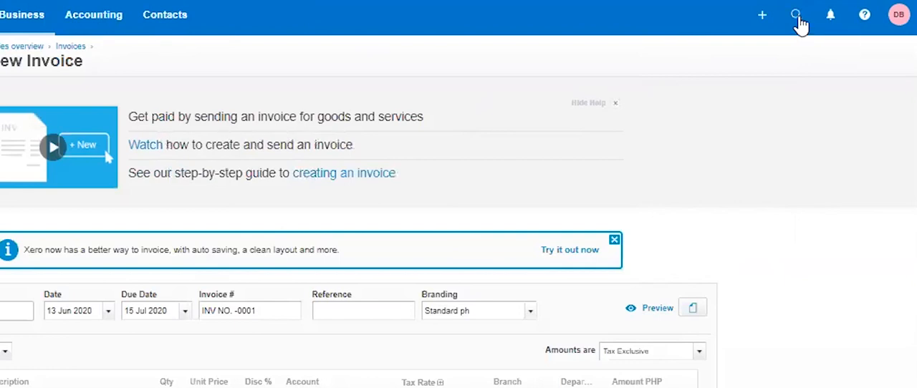
{"action": "mouse_move", "coordinate": [792, 98]}
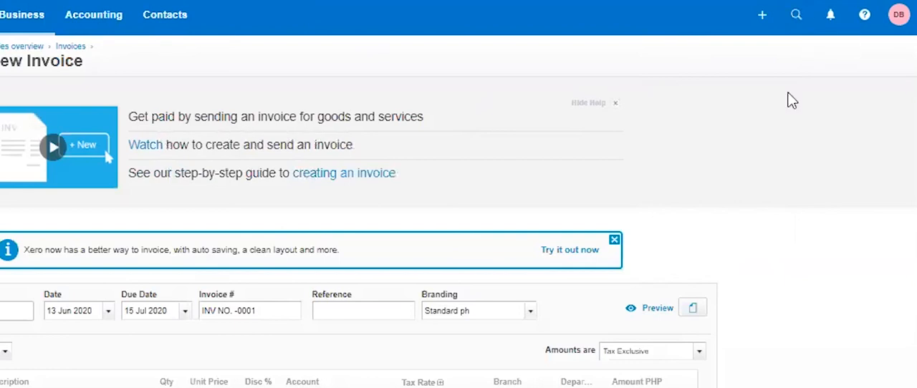
{"action": "mouse_move", "coordinate": [804, 57]}
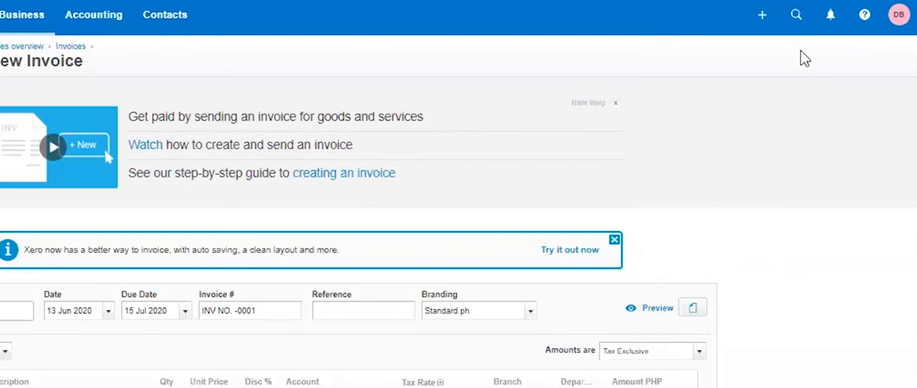
{"action": "mouse_move", "coordinate": [747, 64]}
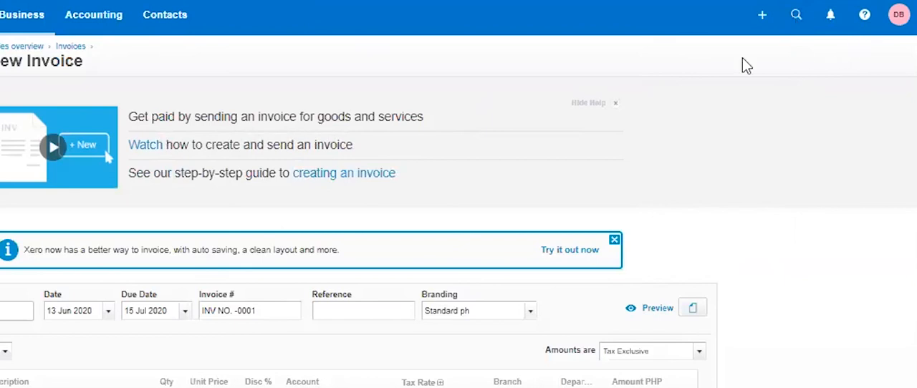
{"action": "left_click", "coordinate": [797, 14]}
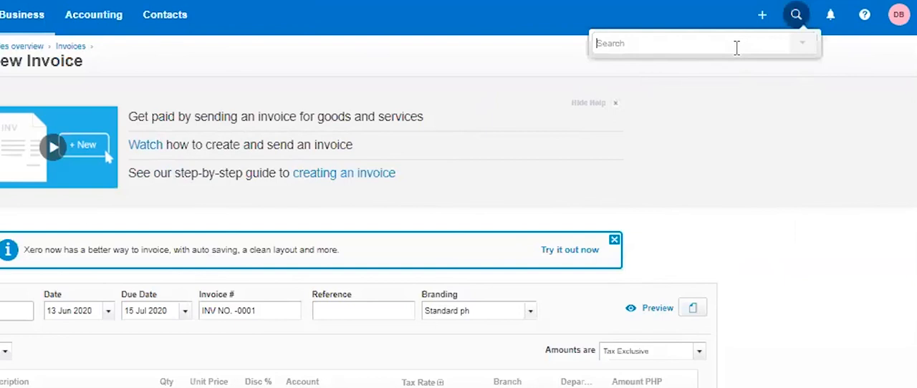
{"action": "mouse_move", "coordinate": [733, 238]}
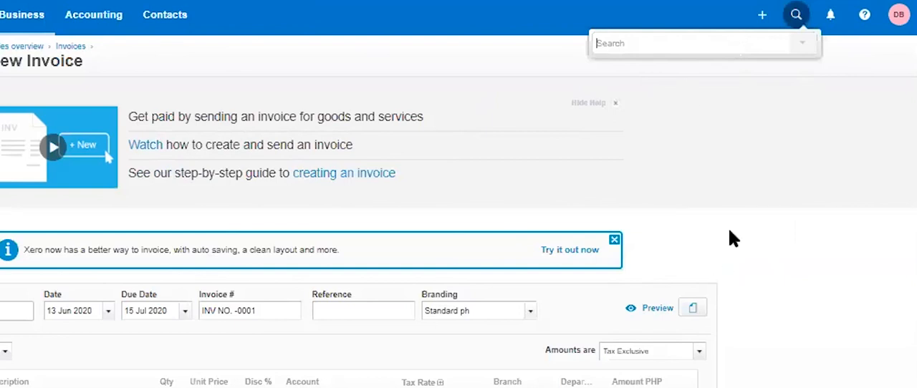
{"action": "mouse_move", "coordinate": [745, 211]}
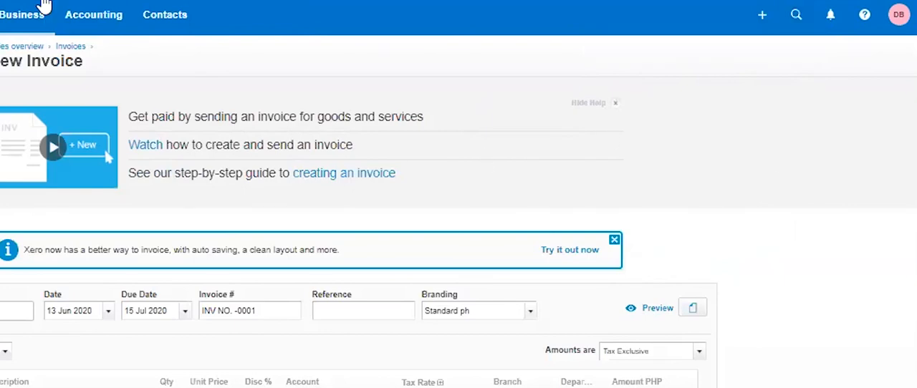
{"action": "left_click", "coordinate": [295, 66]}
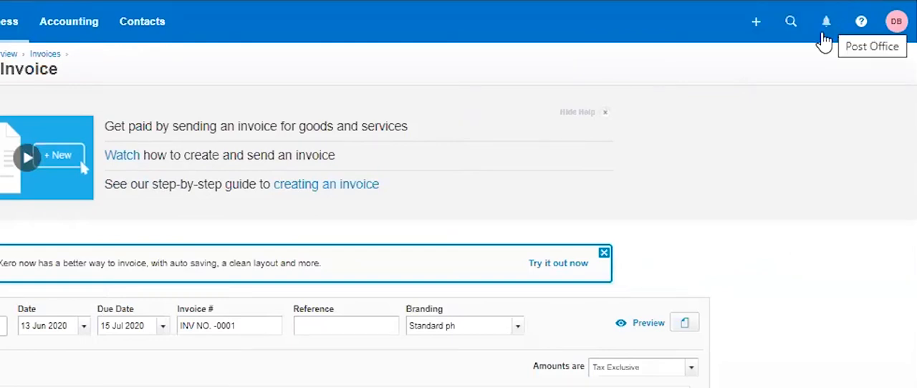
{"action": "mouse_move", "coordinate": [826, 28]}
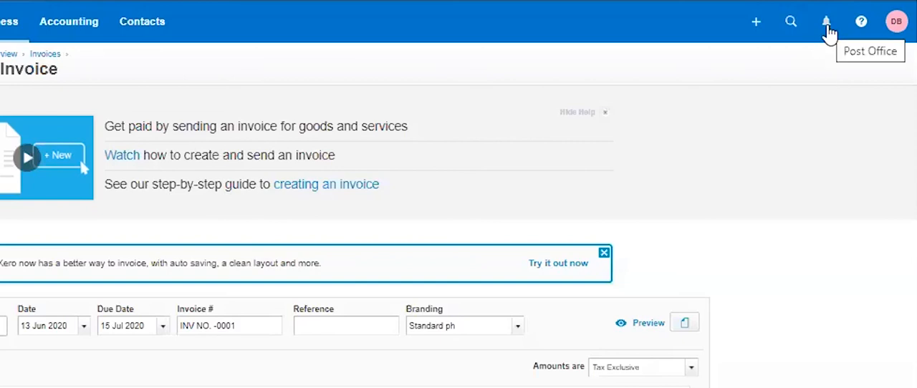
{"action": "left_click", "coordinate": [826, 20]}
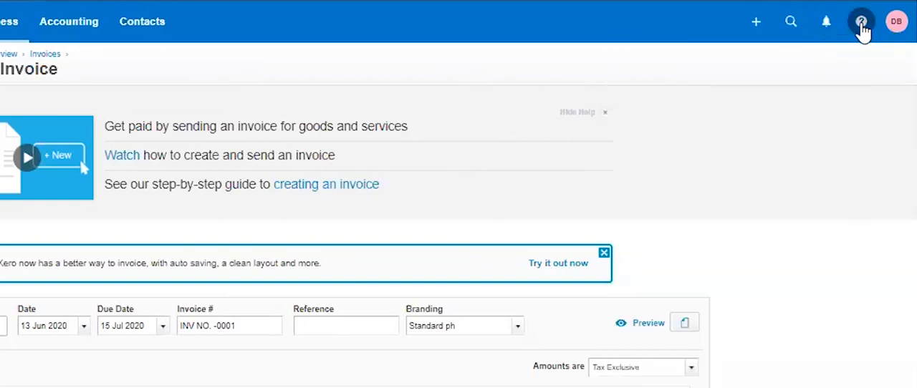
{"action": "left_click", "coordinate": [861, 20]}
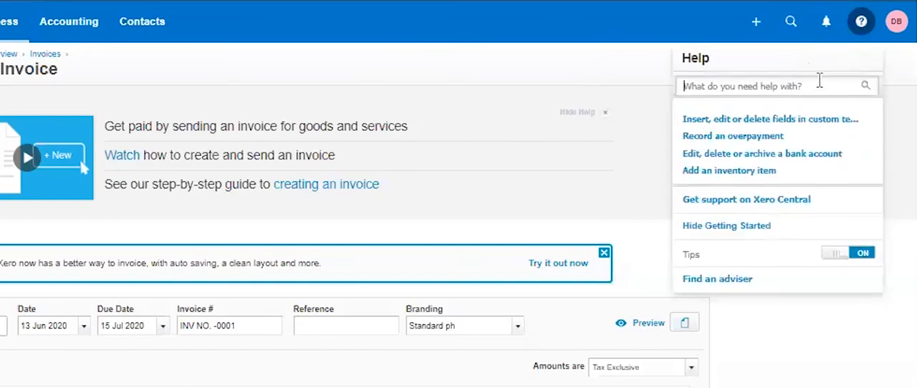
{"action": "mouse_move", "coordinate": [788, 150]}
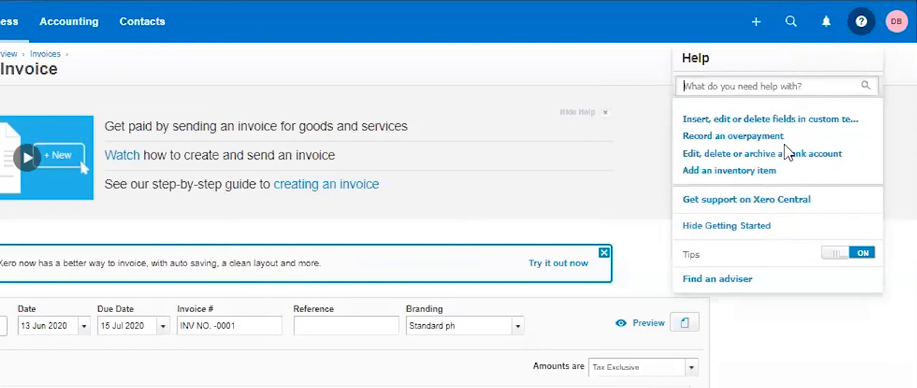
{"action": "mouse_move", "coordinate": [480, 157]}
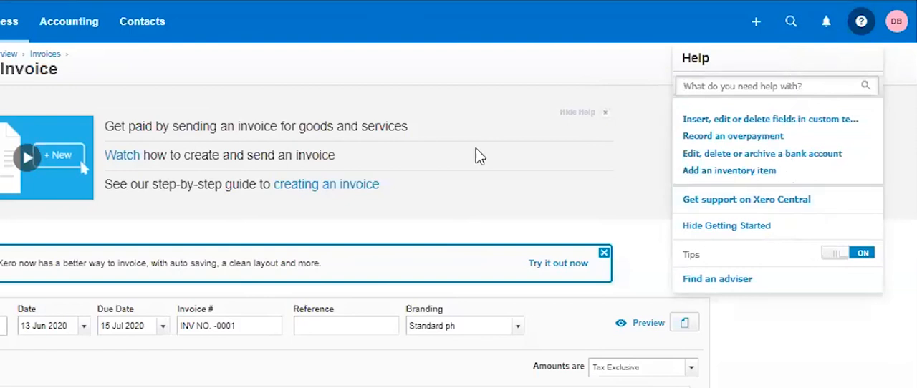
{"action": "mouse_move", "coordinate": [801, 135]}
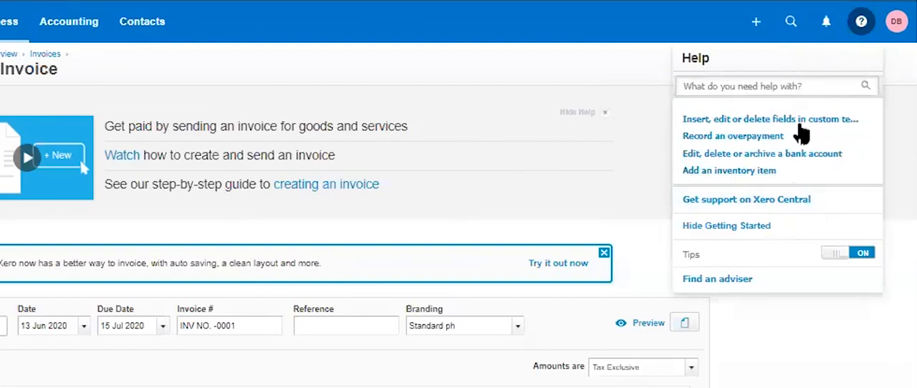
{"action": "mouse_move", "coordinate": [737, 170]}
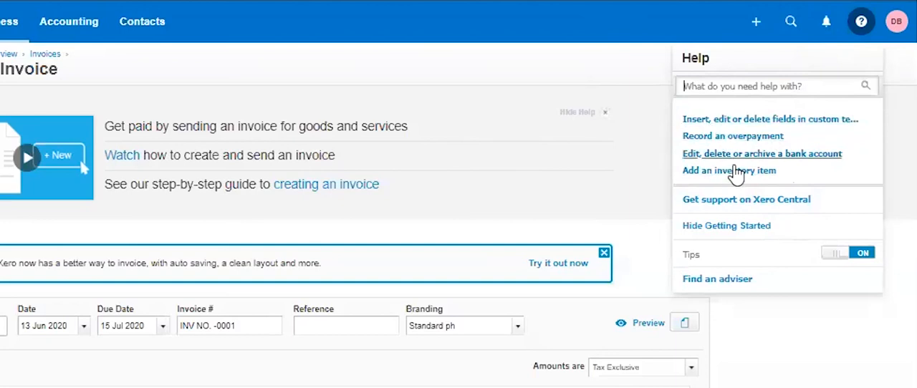
{"action": "mouse_move", "coordinate": [738, 178]}
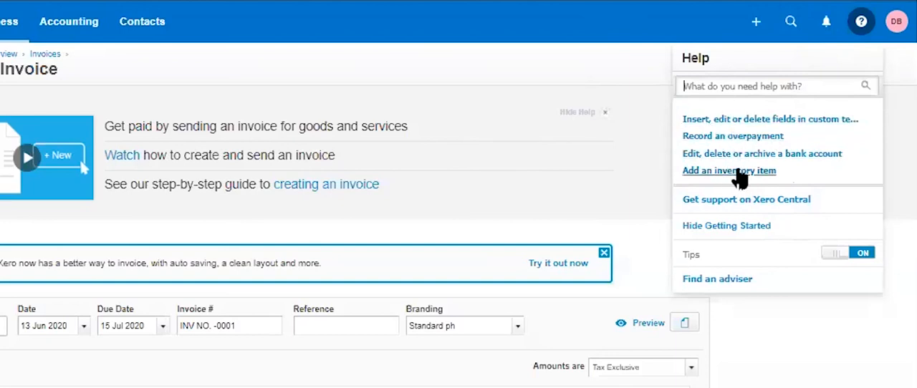
{"action": "mouse_move", "coordinate": [797, 362]}
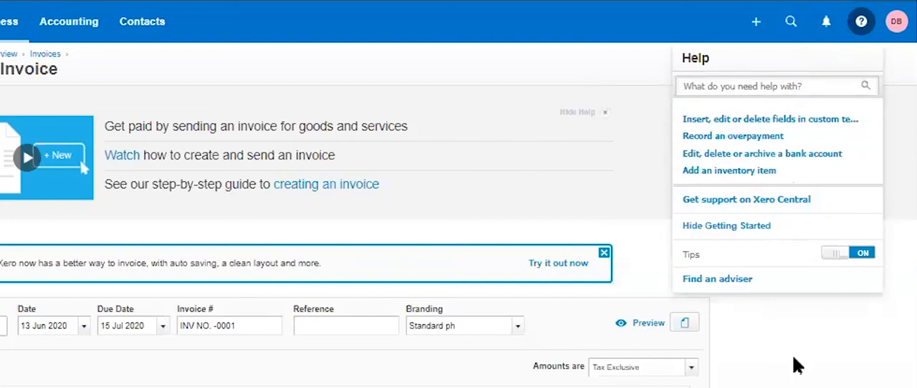
{"action": "mouse_move", "coordinate": [788, 218]}
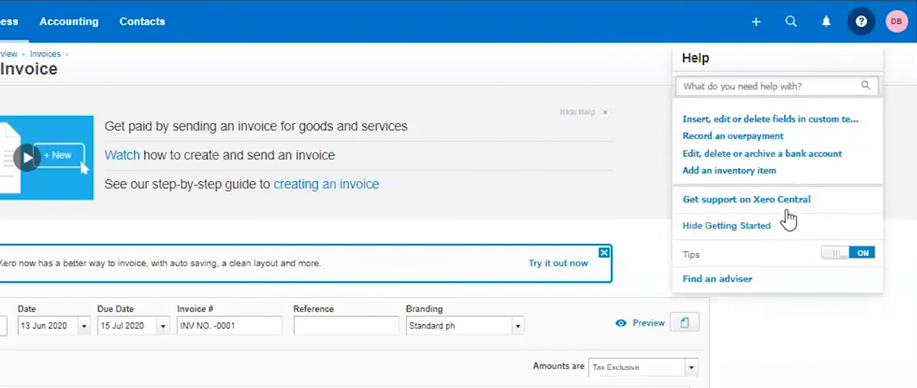
{"action": "mouse_move", "coordinate": [814, 373]}
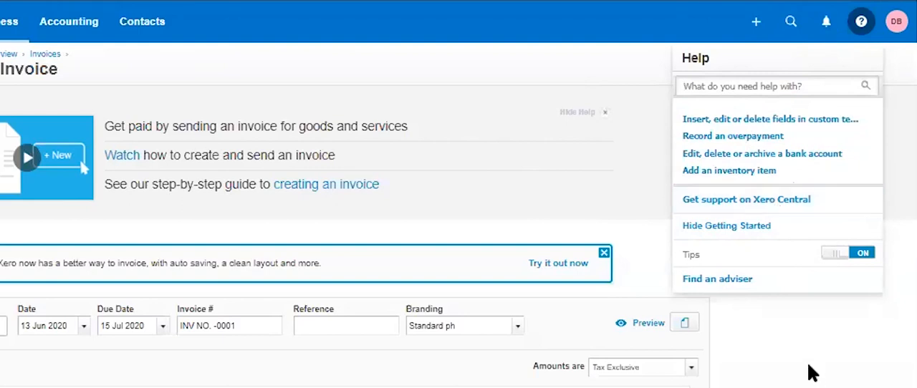
{"action": "left_click", "coordinate": [861, 20]}
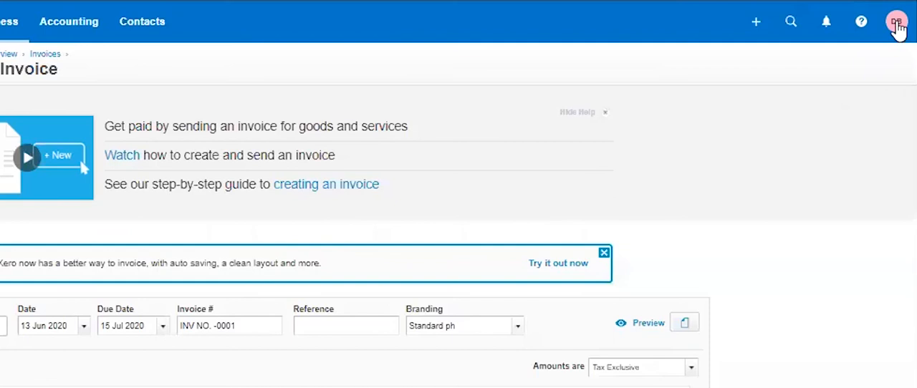
Open My Xero Profile Settings from the user avatar menu via Edit profile.
{"action": "left_click", "coordinate": [898, 20]}
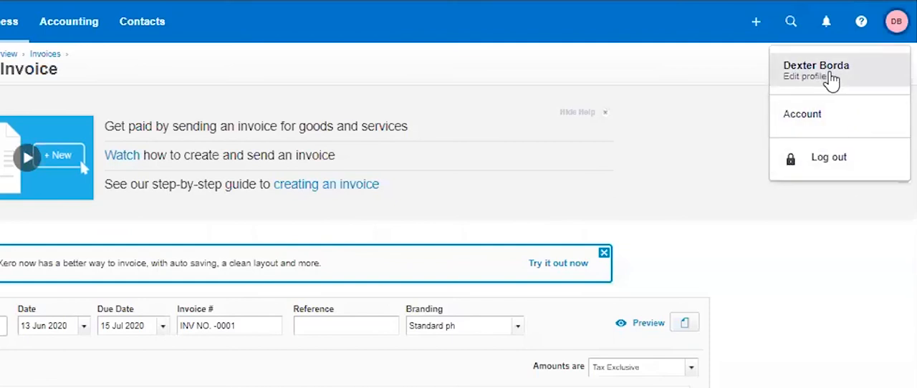
{"action": "left_click", "coordinate": [806, 76]}
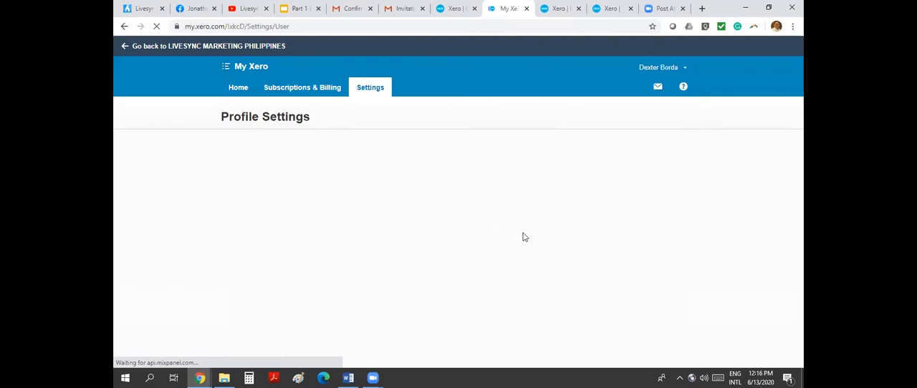
{"action": "mouse_move", "coordinate": [452, 203]}
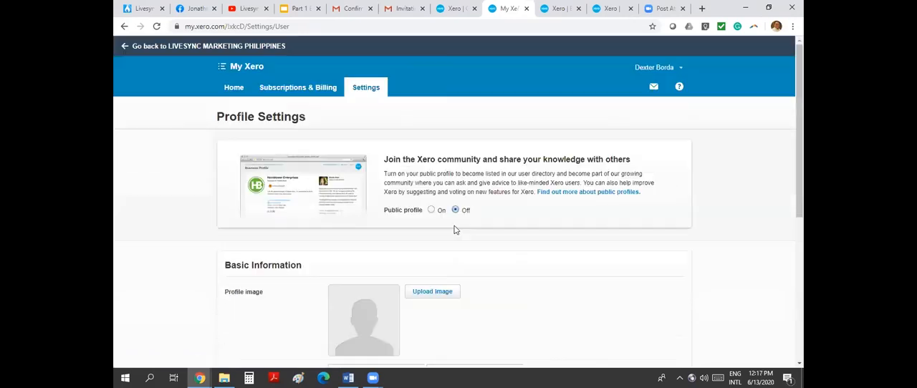
{"action": "mouse_move", "coordinate": [523, 227]}
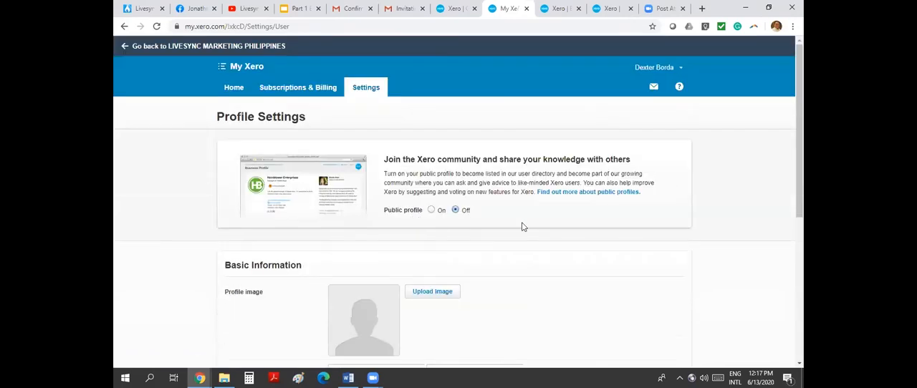
{"action": "mouse_move", "coordinate": [456, 8]}
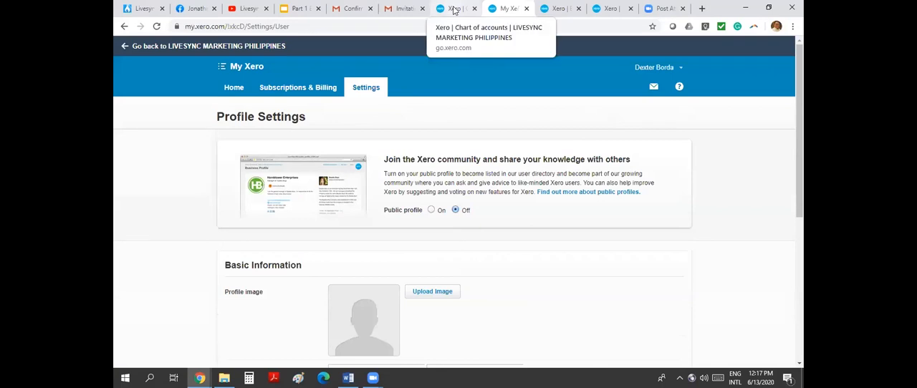
Review the chart of accounts list, then return to the Xero Dashboard Overview slide.
{"action": "left_click", "coordinate": [456, 9]}
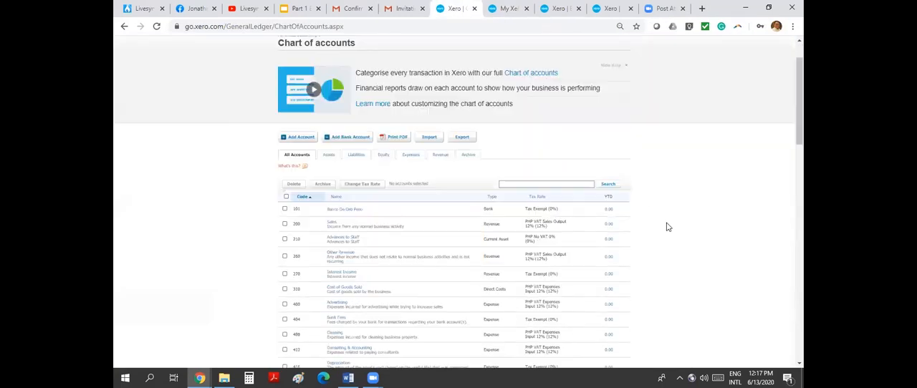
{"action": "scroll", "scroll_direction": "down", "scroll_amount": 3}
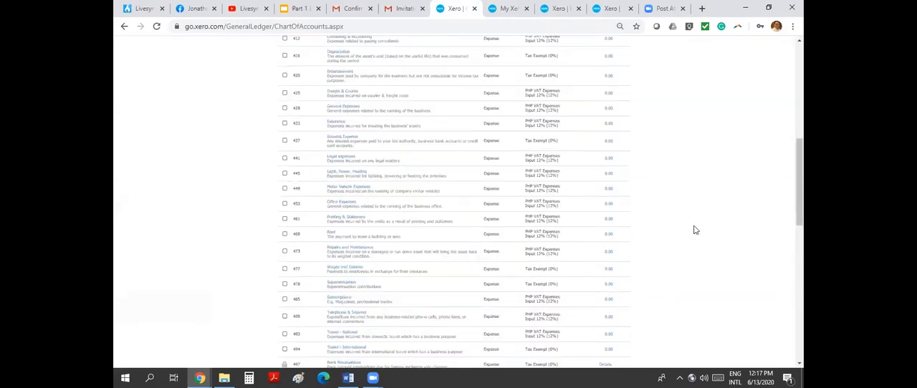
{"action": "left_click", "coordinate": [298, 9]}
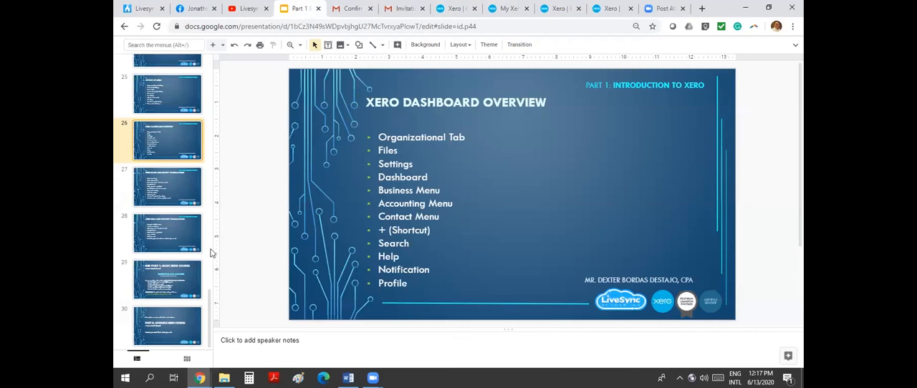
{"action": "mouse_move", "coordinate": [436, 237]}
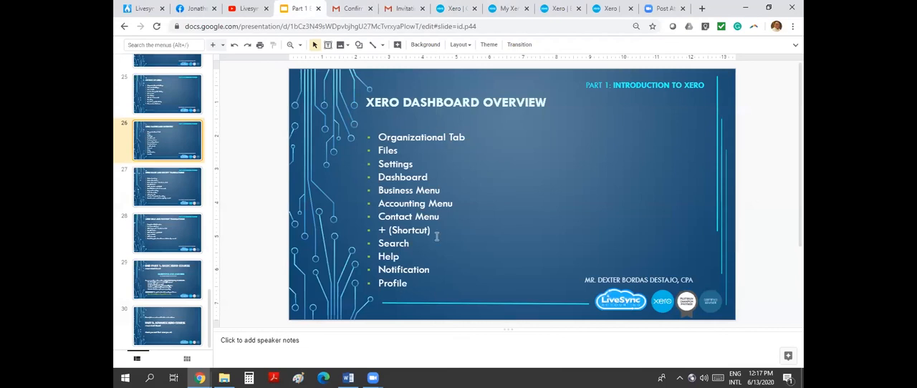
{"action": "mouse_move", "coordinate": [151, 176]}
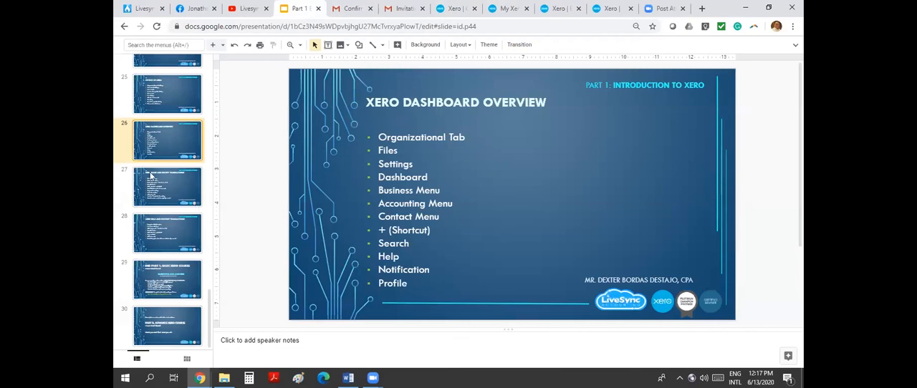